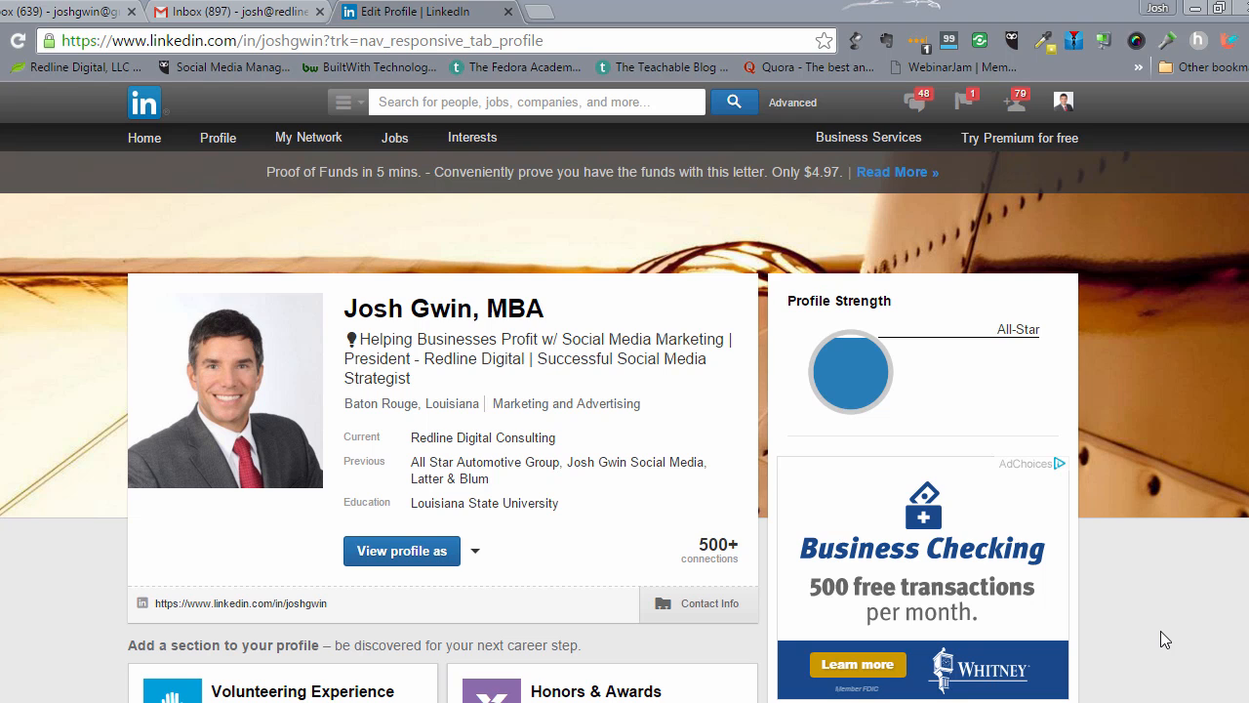
{"action": "mouse_move", "coordinate": [874, 441]}
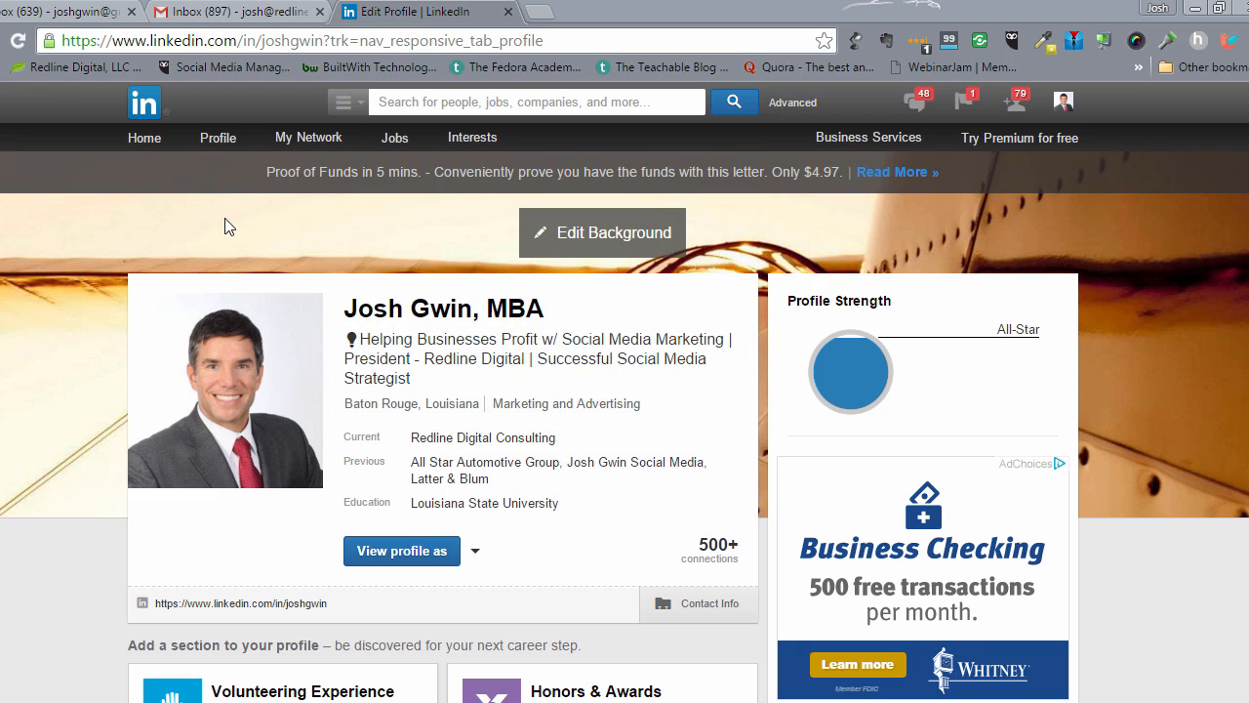
Navigate from the profile menu to LinkedIn's public profile settings page.
{"action": "left_click", "coordinate": [219, 136]}
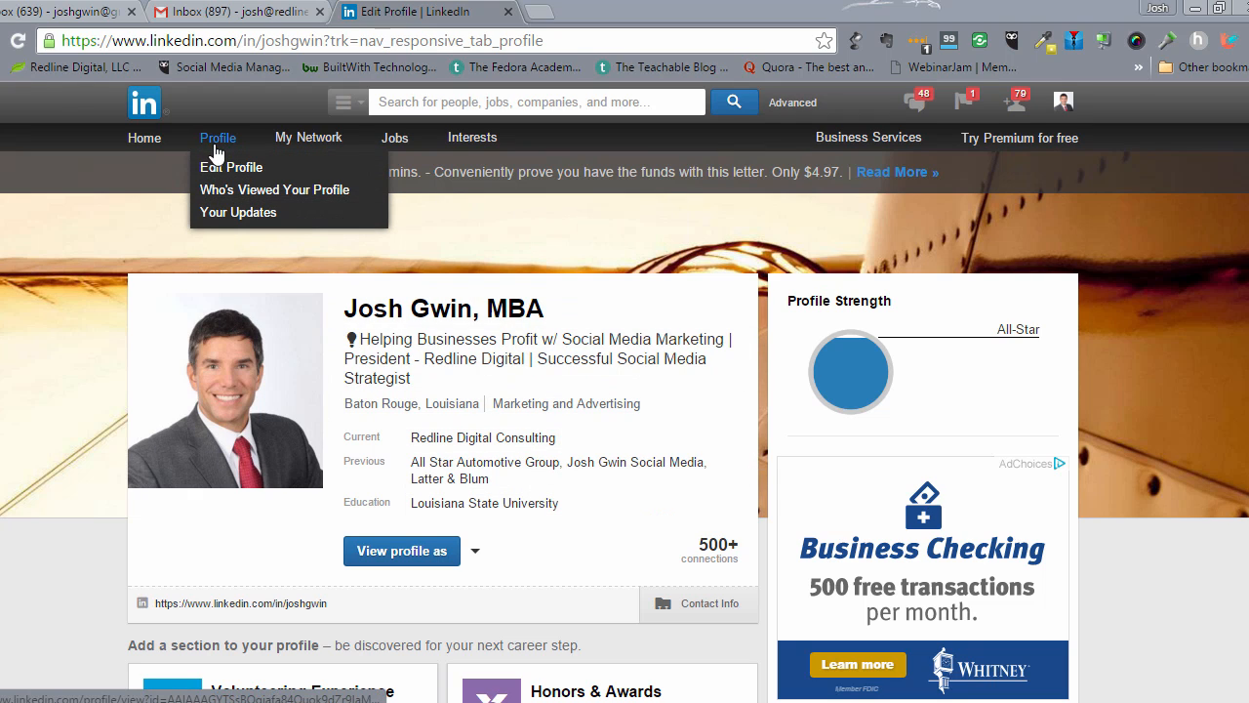
{"action": "mouse_move", "coordinate": [171, 230]}
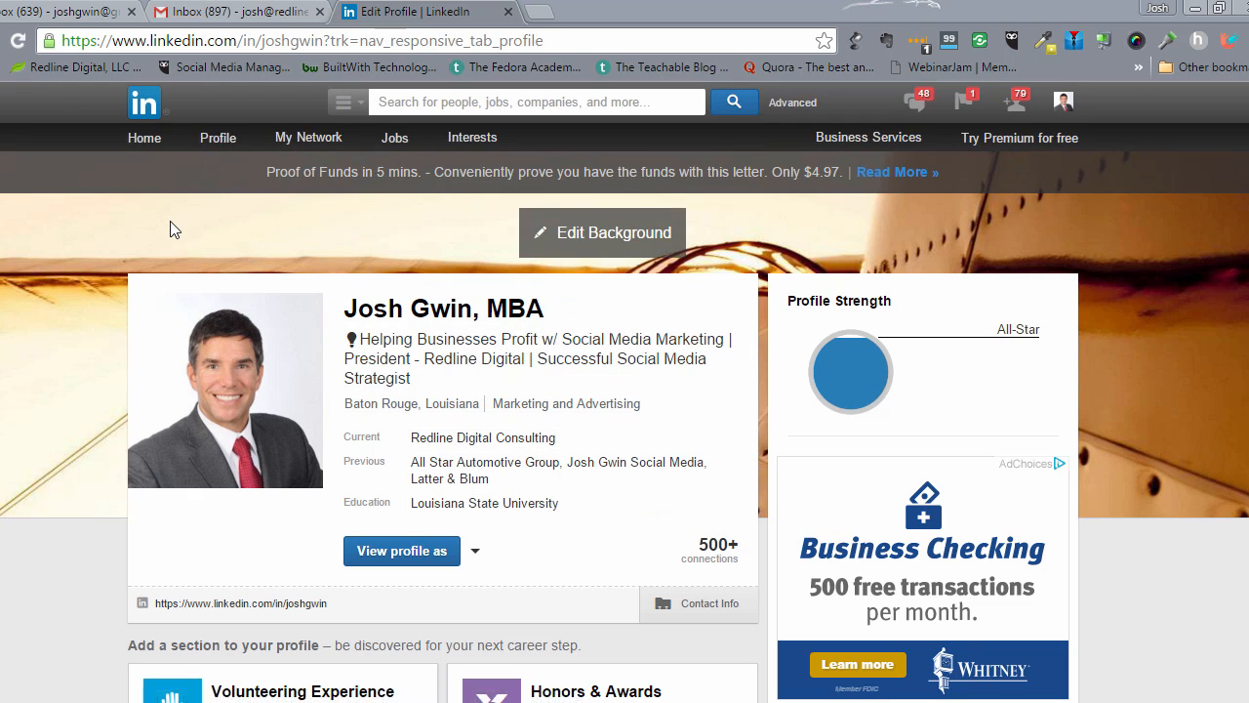
{"action": "mouse_move", "coordinate": [195, 297]}
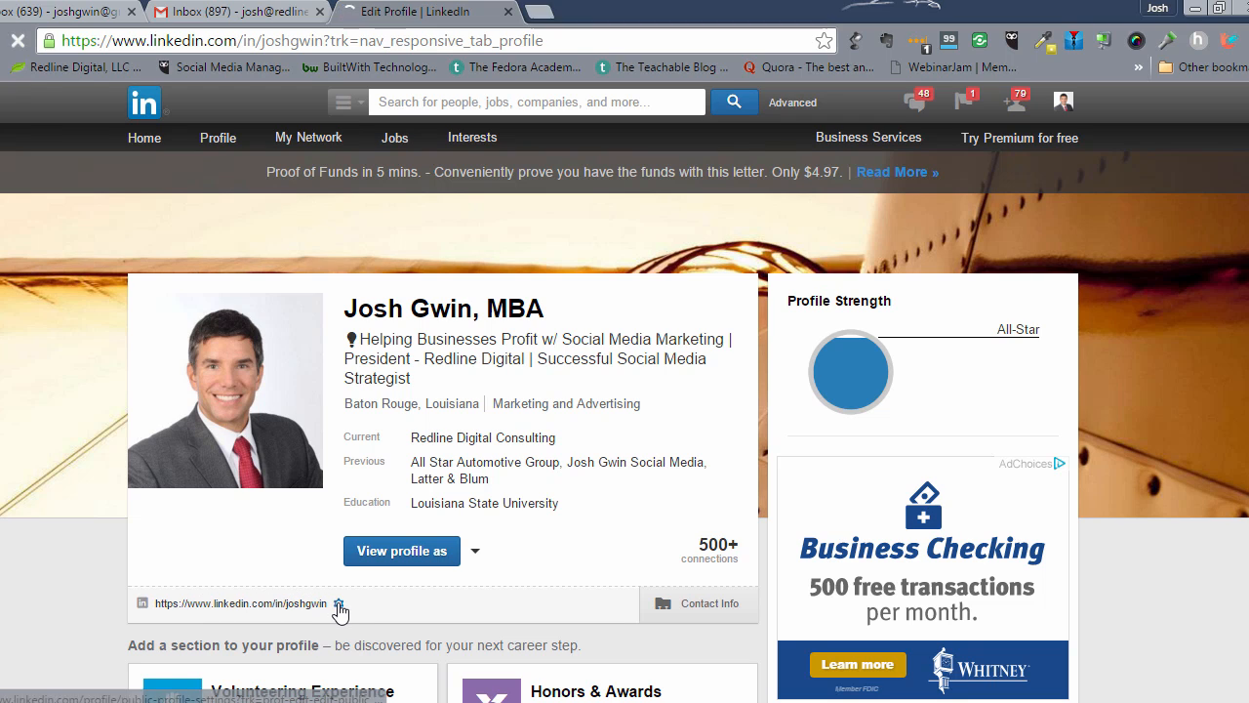
{"action": "left_click", "coordinate": [338, 603]}
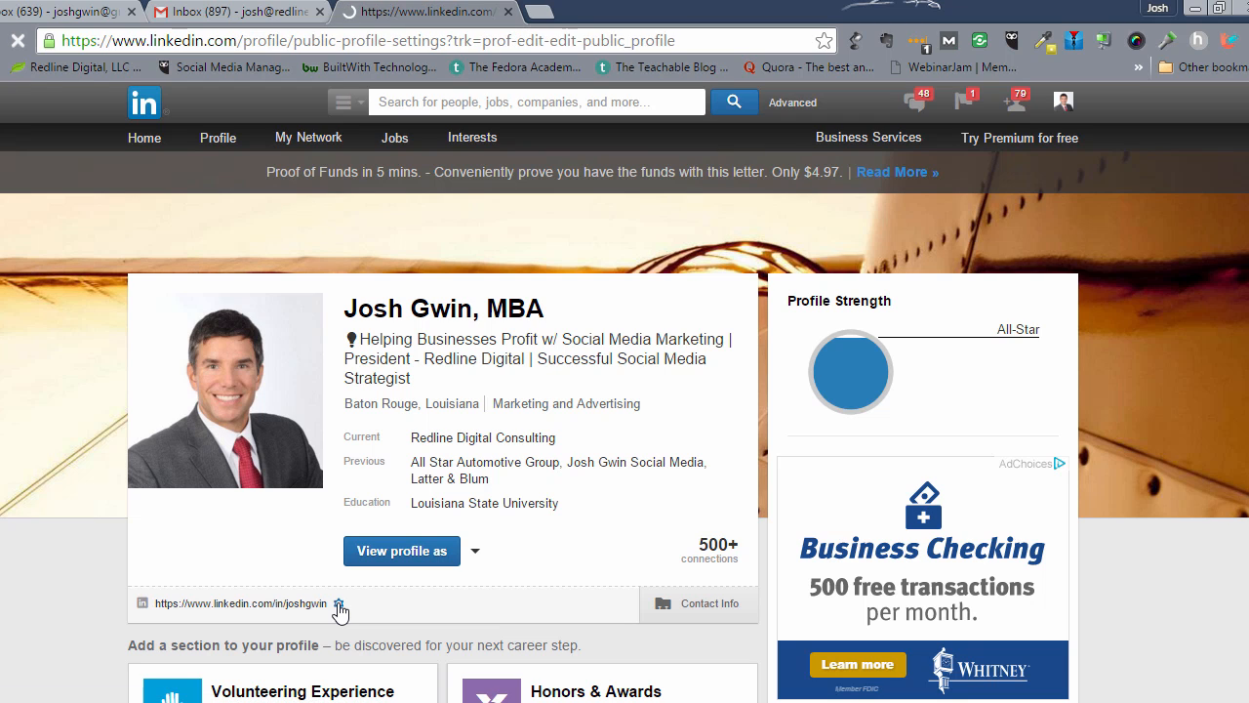
{"action": "left_click", "coordinate": [340, 603]}
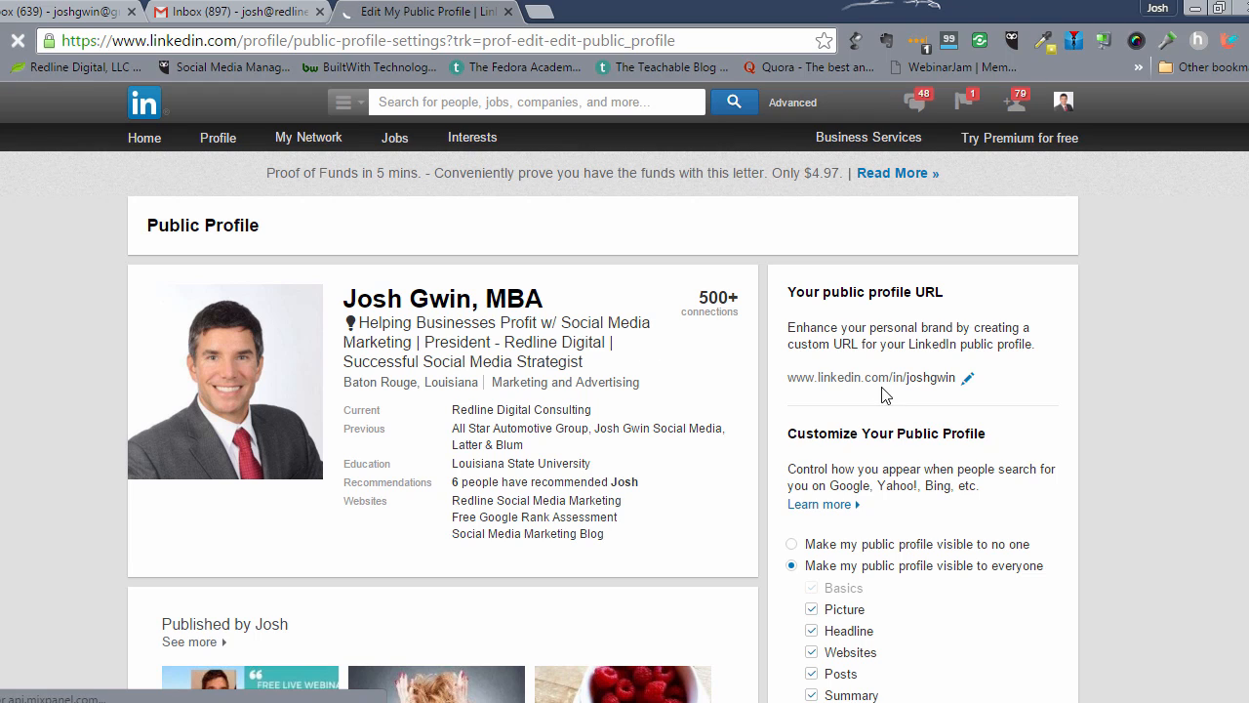
Select the whole public profile URL and move down to 'Your public profile badge'.
{"action": "double_click", "coordinate": [875, 378]}
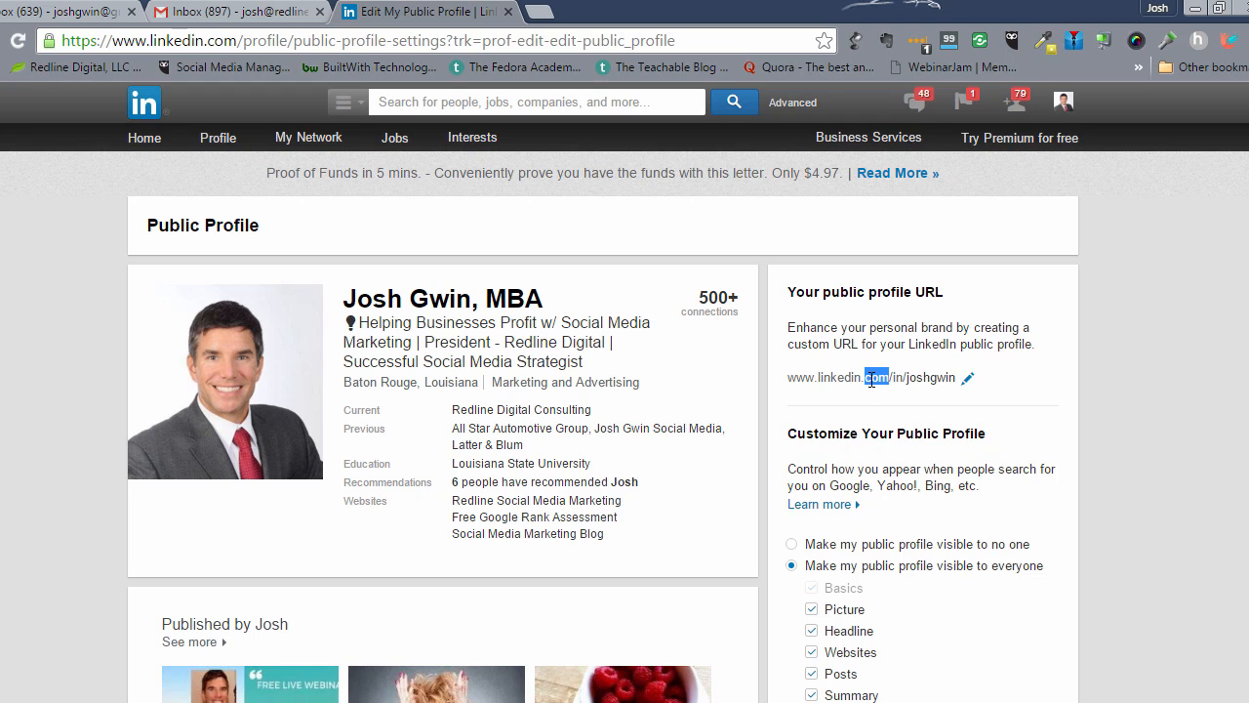
{"action": "triple_click", "coordinate": [870, 376]}
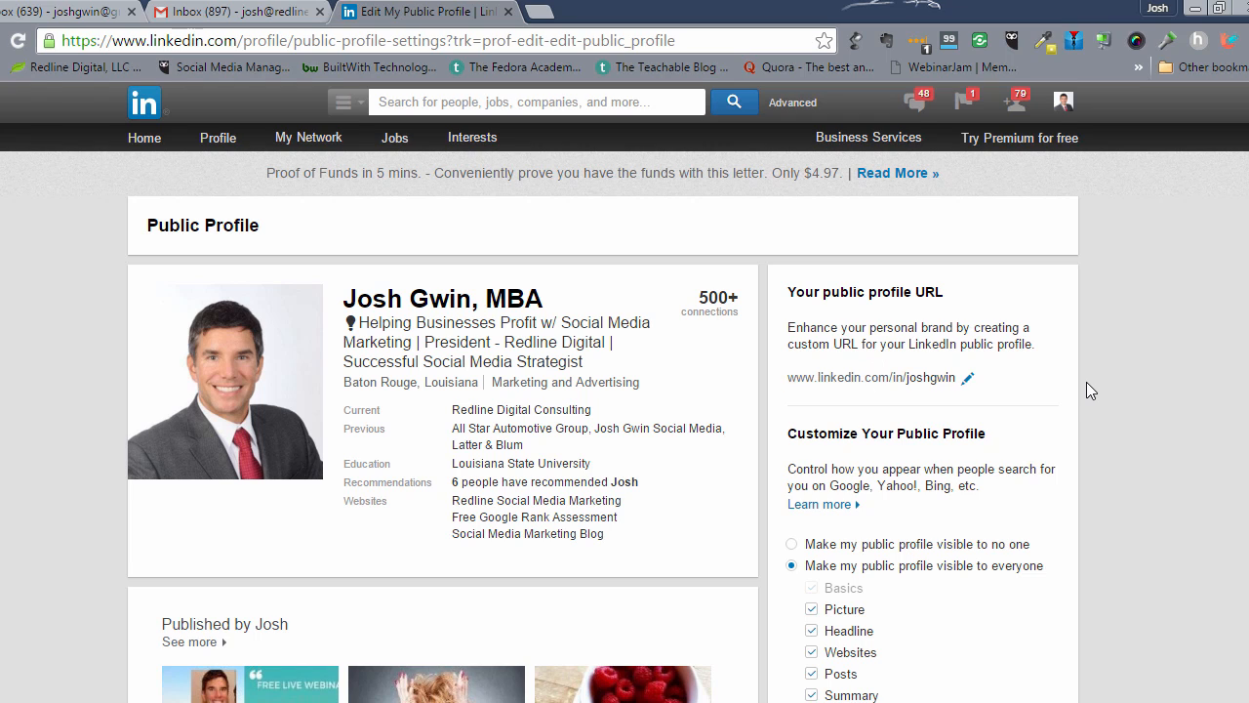
{"action": "scroll", "scroll_direction": "down", "scroll_amount": 3}
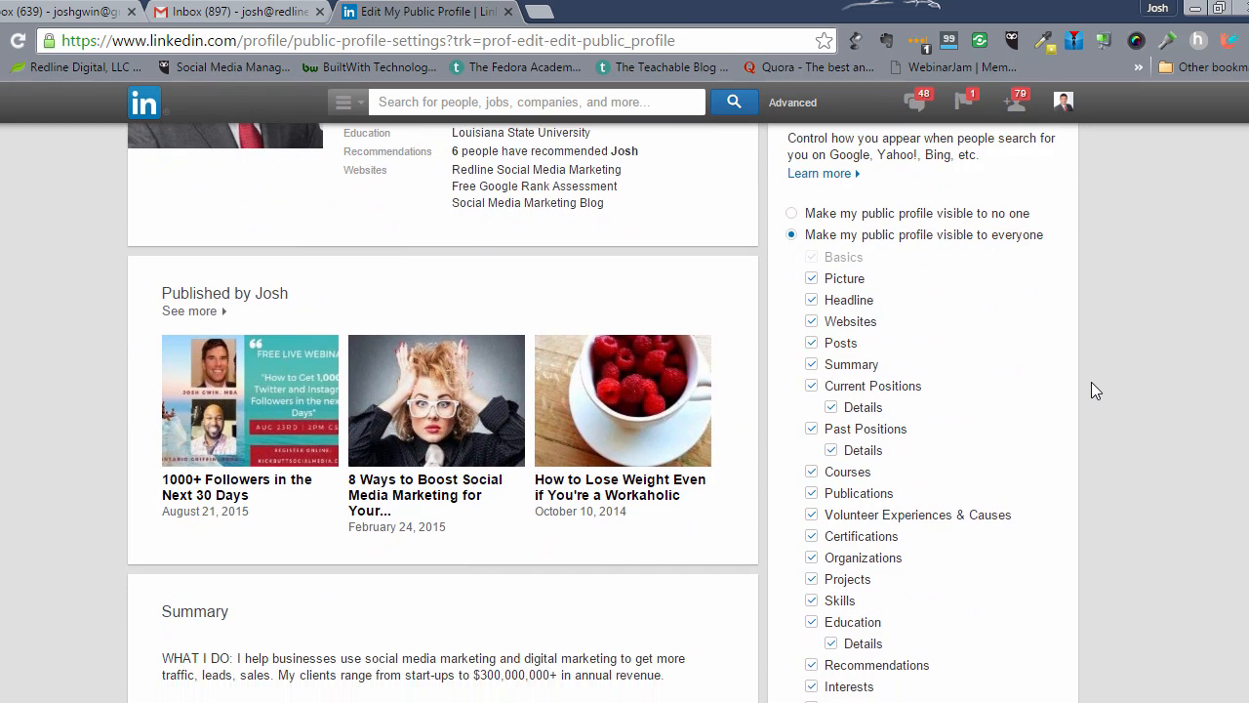
{"action": "scroll", "scroll_direction": "down", "scroll_amount": 3}
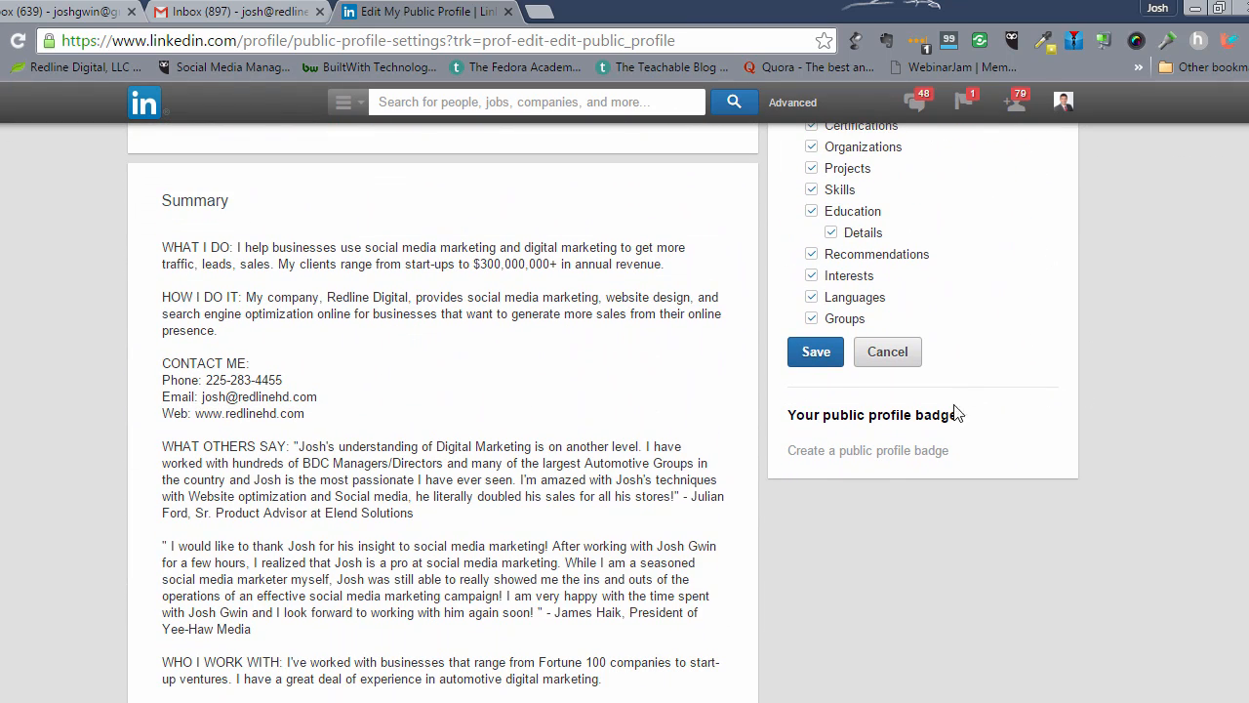
{"action": "mouse_move", "coordinate": [855, 417]}
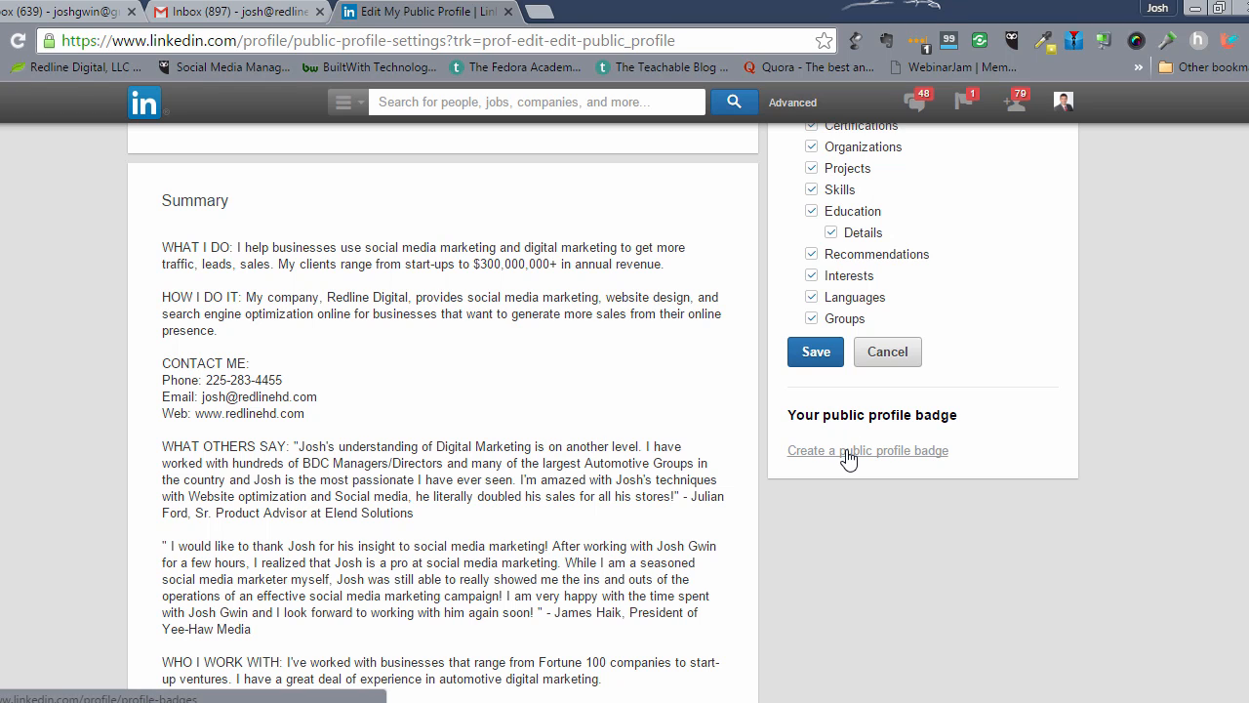
Create a public profile badge and save the 'my LinkedIn profile' badge image to the computer.
{"action": "left_click", "coordinate": [867, 449]}
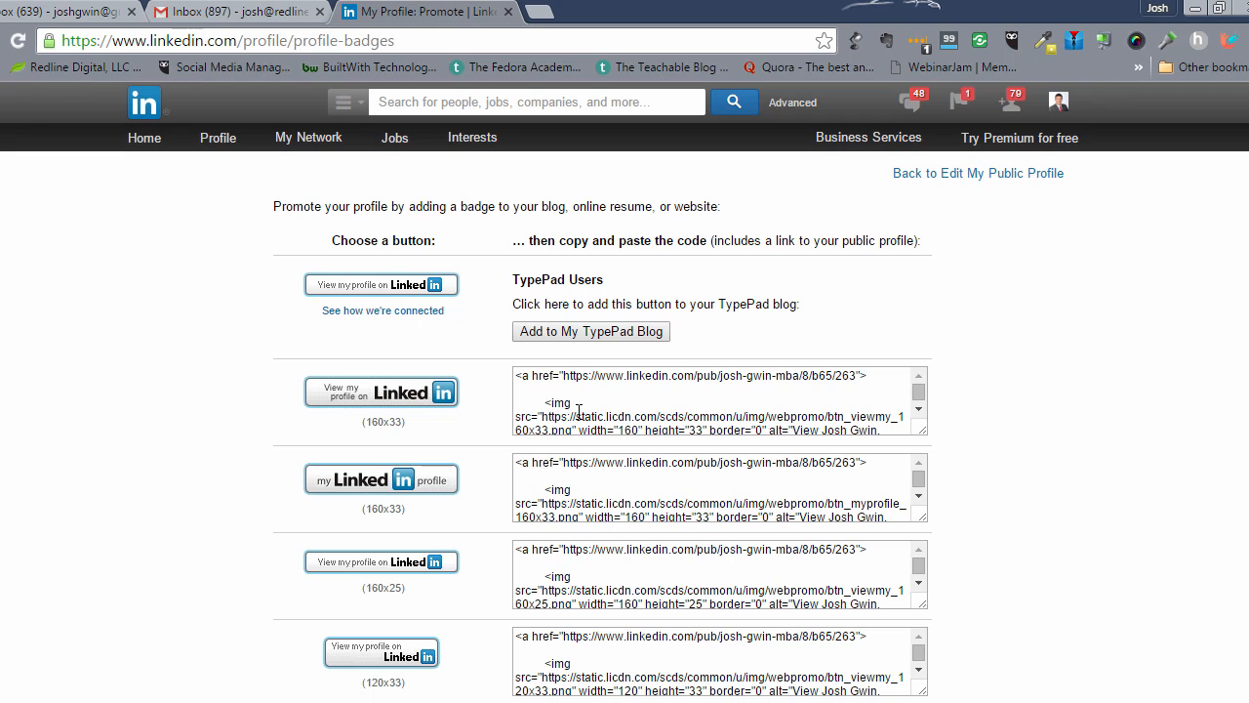
{"action": "scroll", "scroll_direction": "down", "scroll_amount": 3}
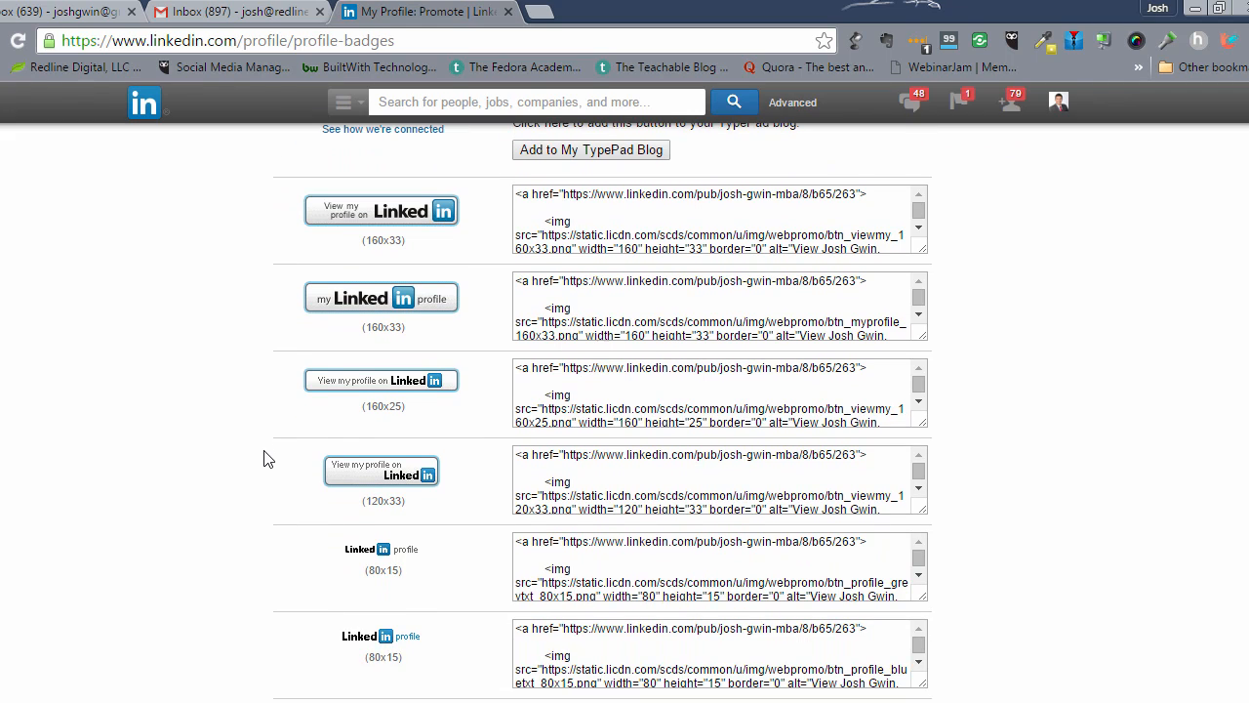
{"action": "mouse_move", "coordinate": [226, 439]}
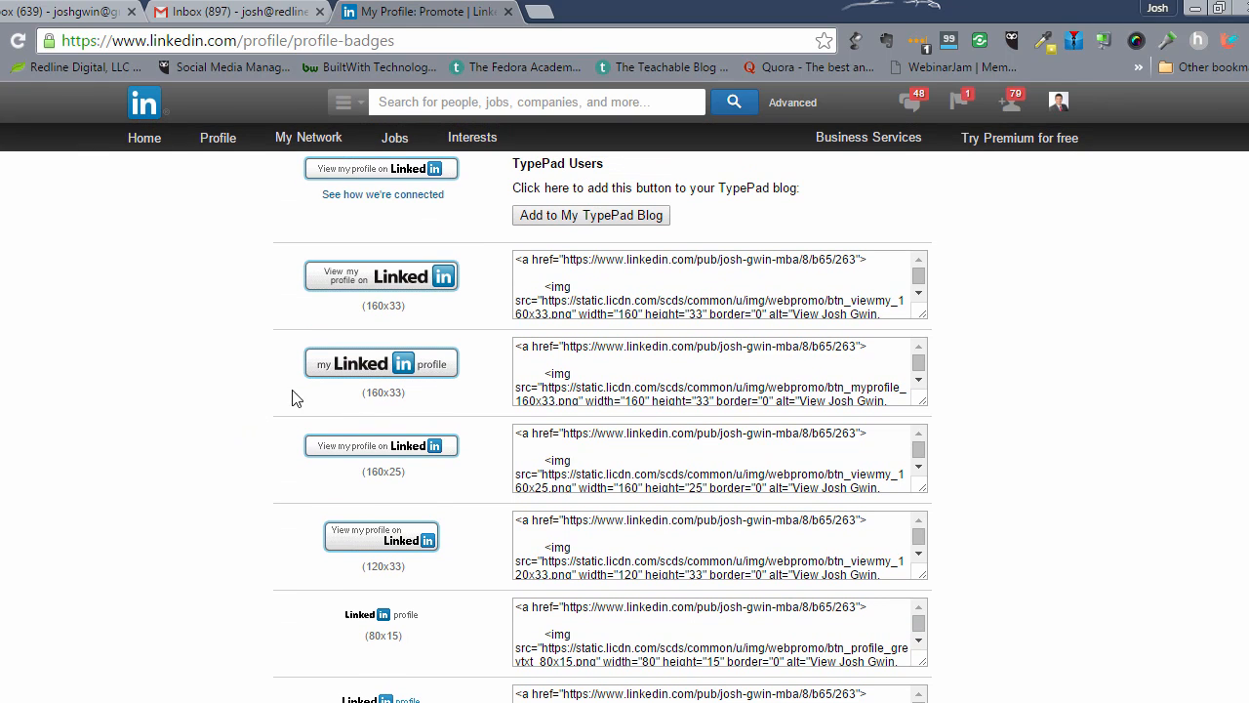
{"action": "right_click", "coordinate": [381, 363]}
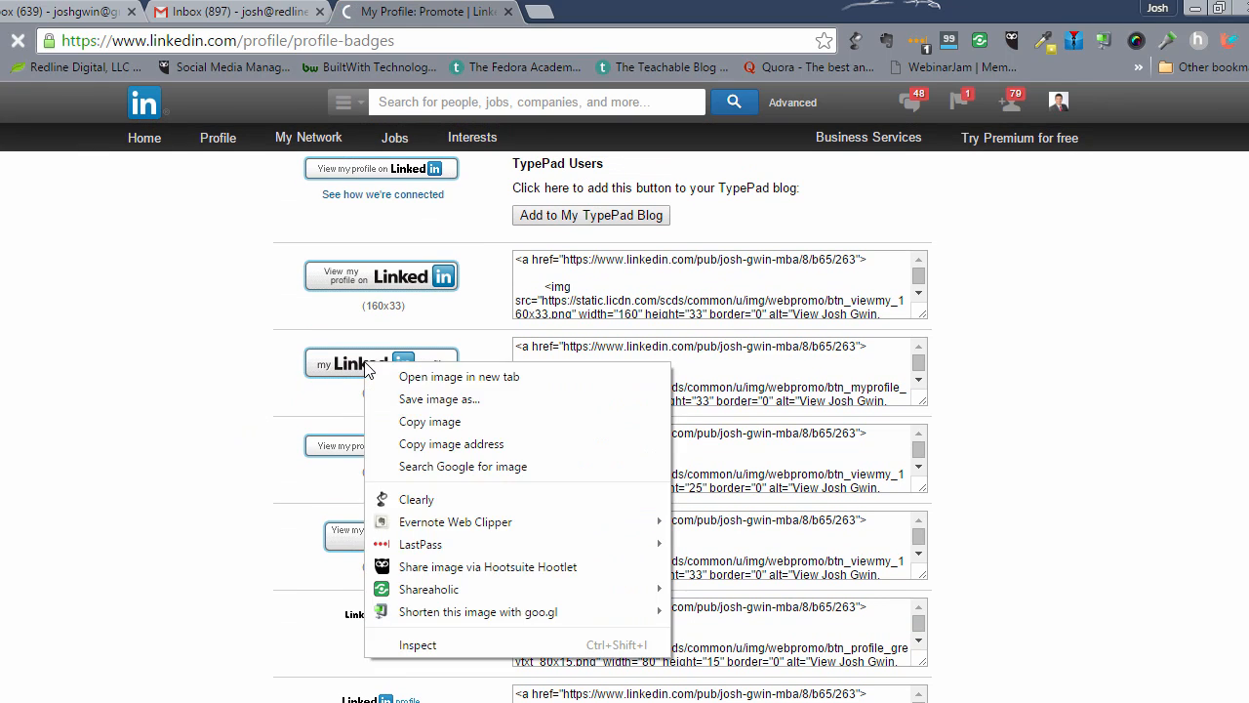
{"action": "mouse_move", "coordinate": [439, 398]}
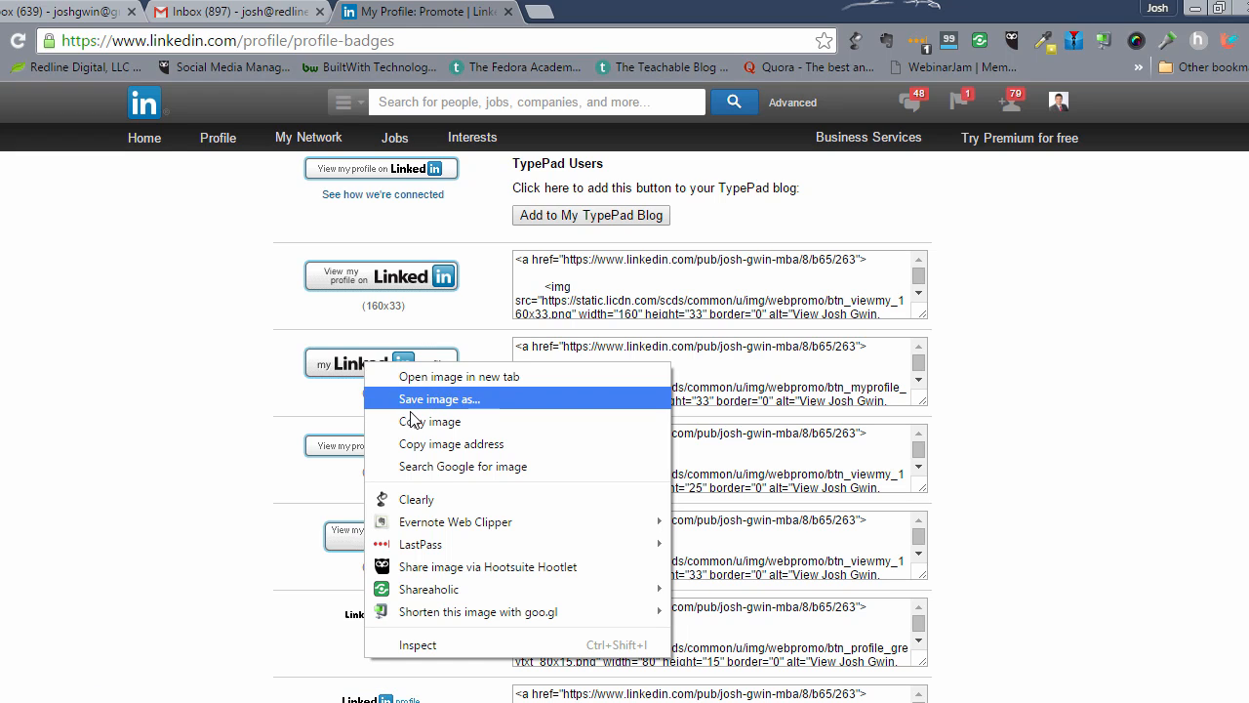
{"action": "left_click", "coordinate": [262, 297]}
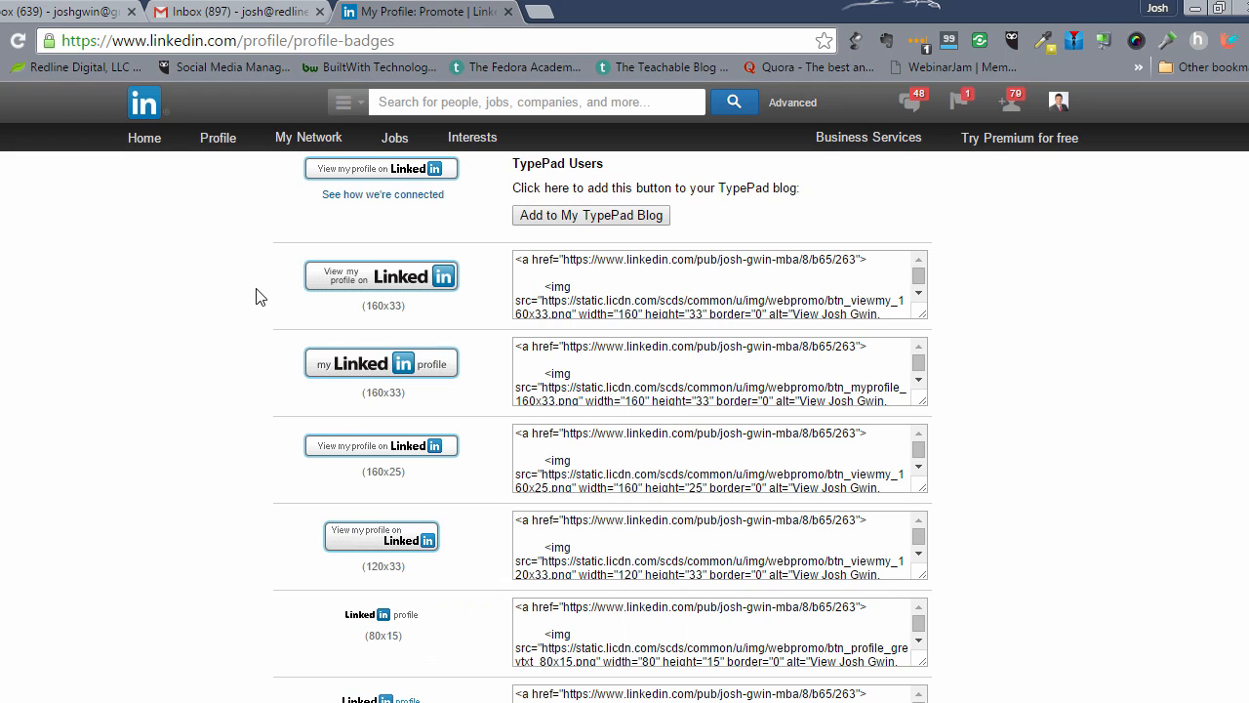
Return to the Gmail inbox and bring up the settings gear options.
{"action": "left_click", "coordinate": [235, 11]}
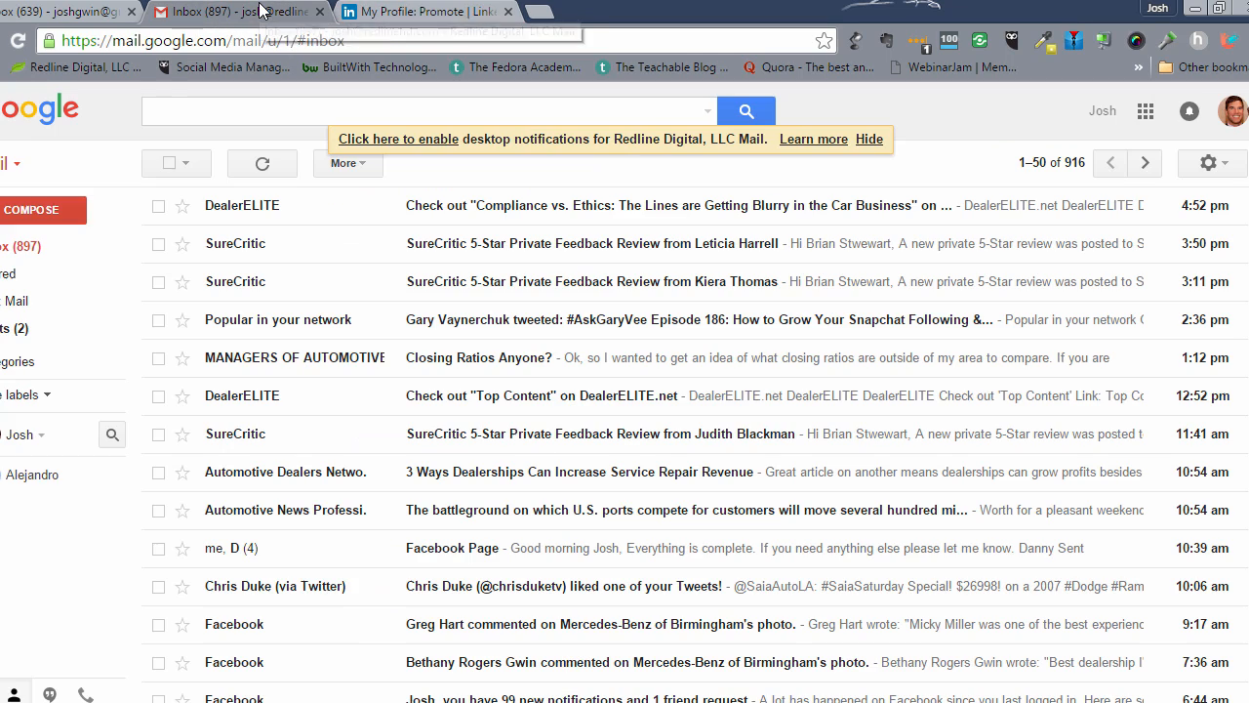
{"action": "mouse_move", "coordinate": [168, 164]}
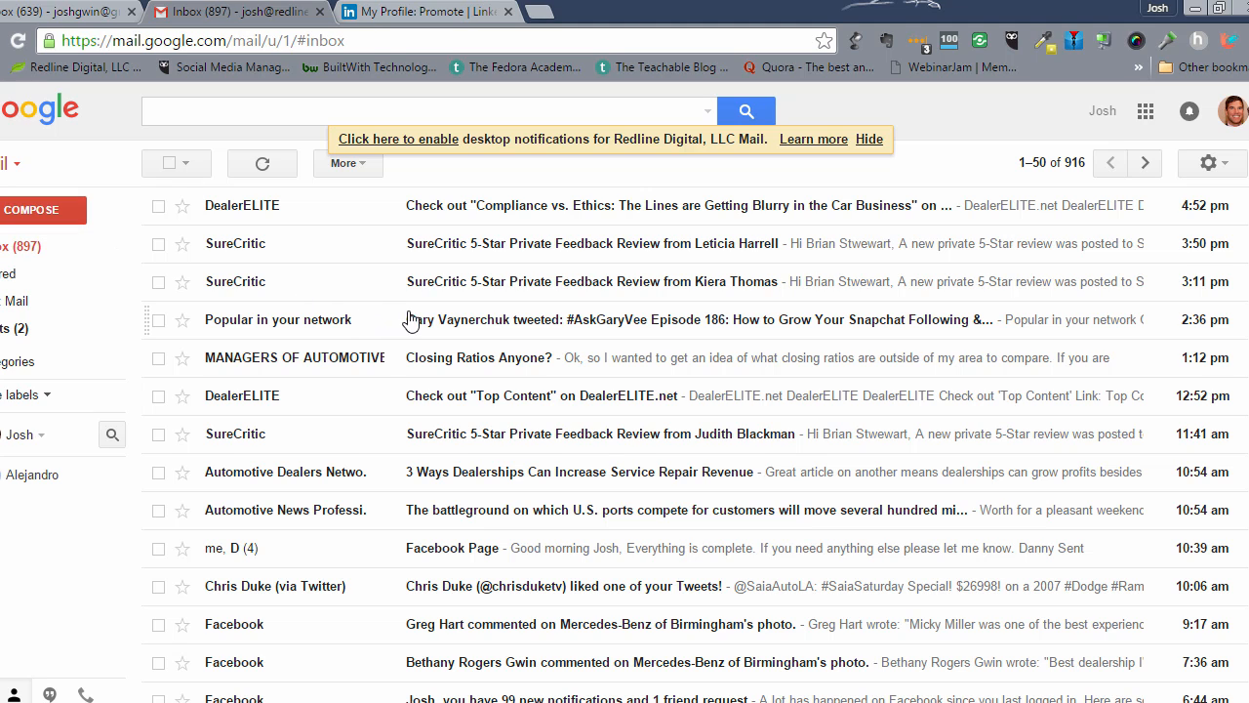
{"action": "mouse_move", "coordinate": [964, 236]}
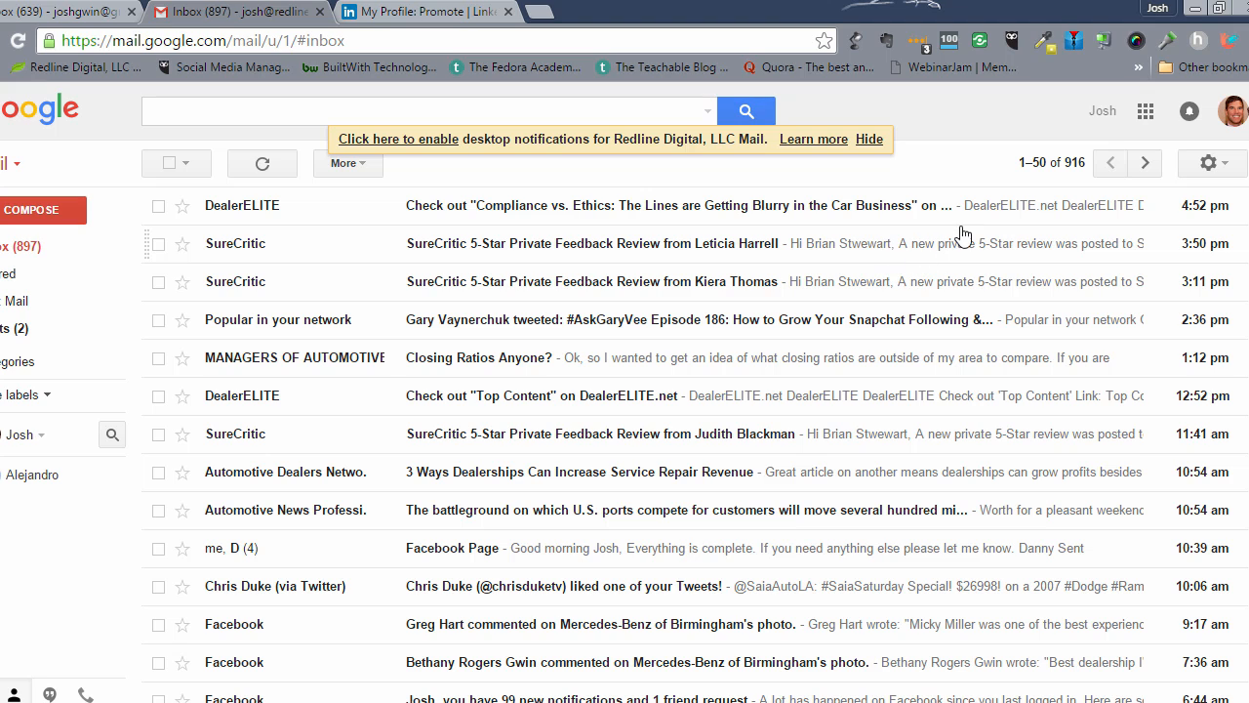
{"action": "left_click", "coordinate": [1211, 164]}
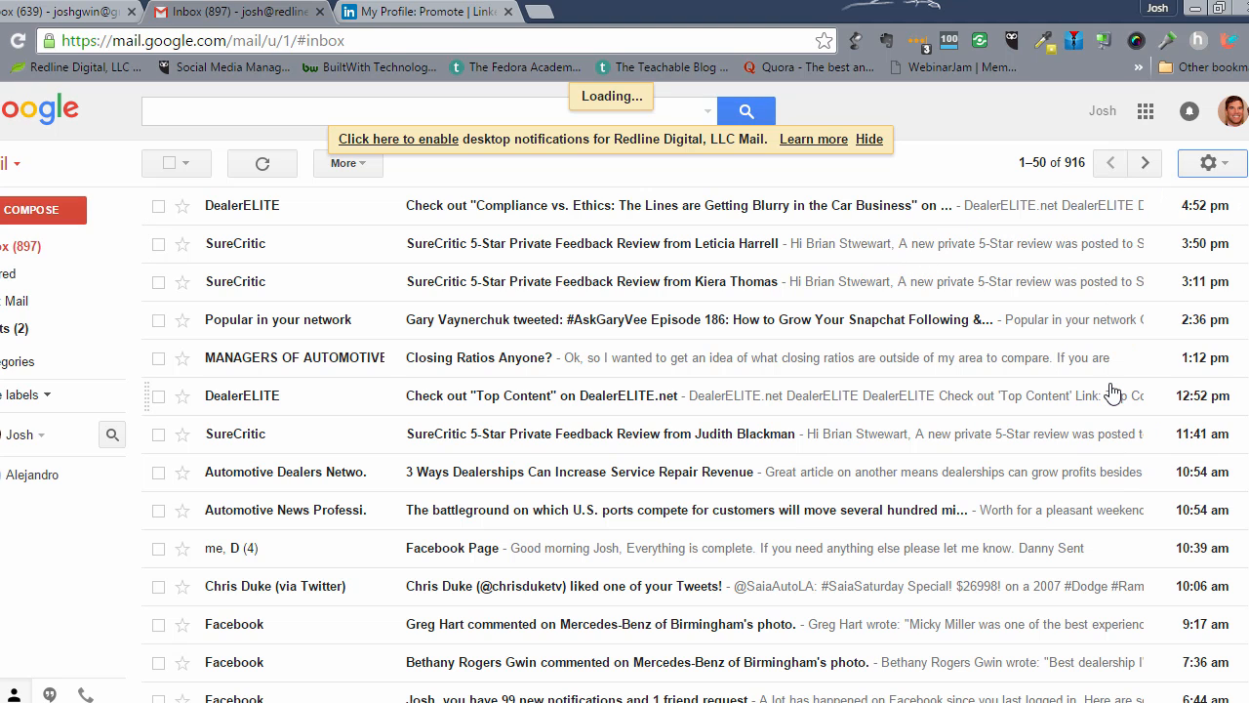
Paste the LinkedIn badge image into the Gmail signature below the website line.
{"action": "left_click", "coordinate": [1206, 164]}
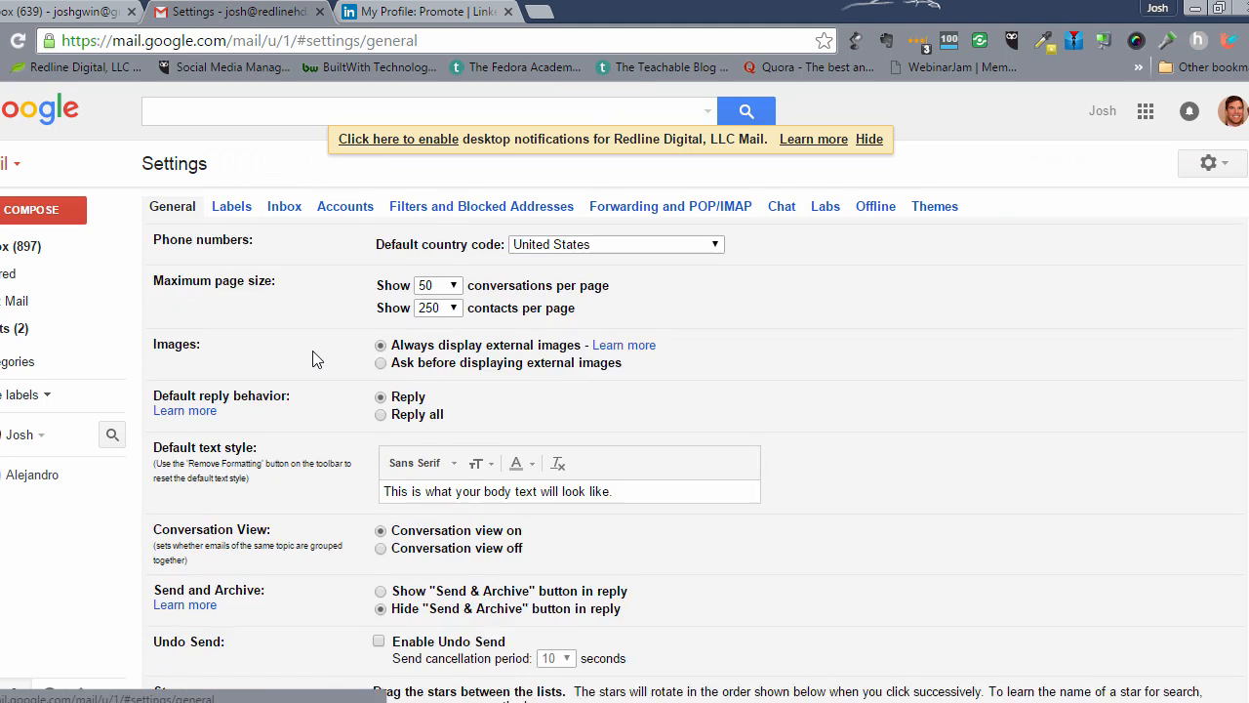
{"action": "scroll", "scroll_direction": "down", "scroll_amount": 3}
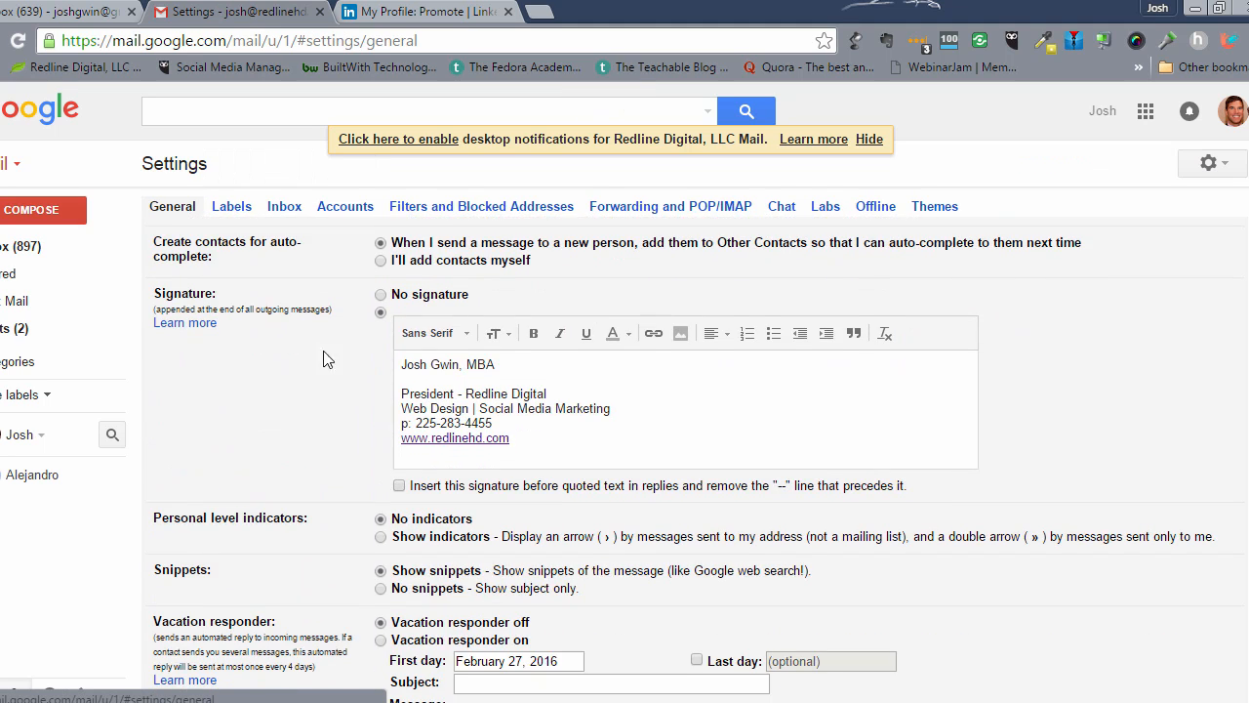
{"action": "left_click", "coordinate": [514, 437]}
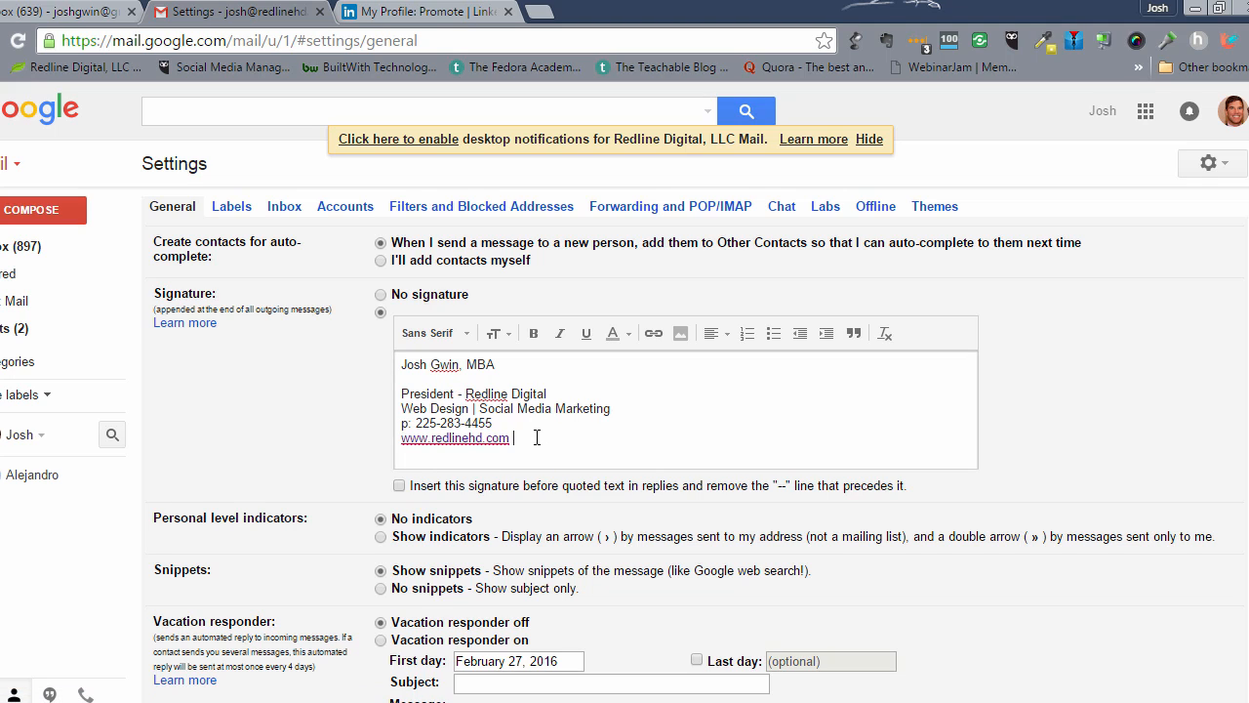
{"action": "key", "text": "Enter"}
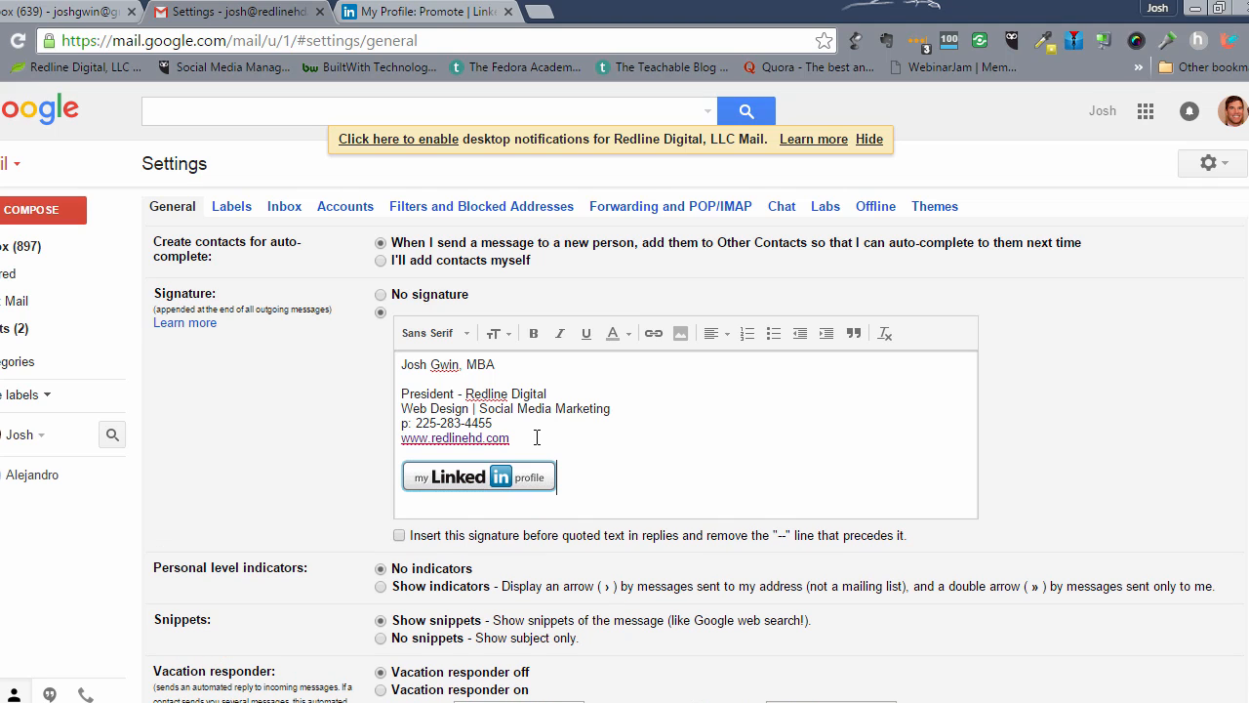
{"action": "mouse_move", "coordinate": [326, 128]}
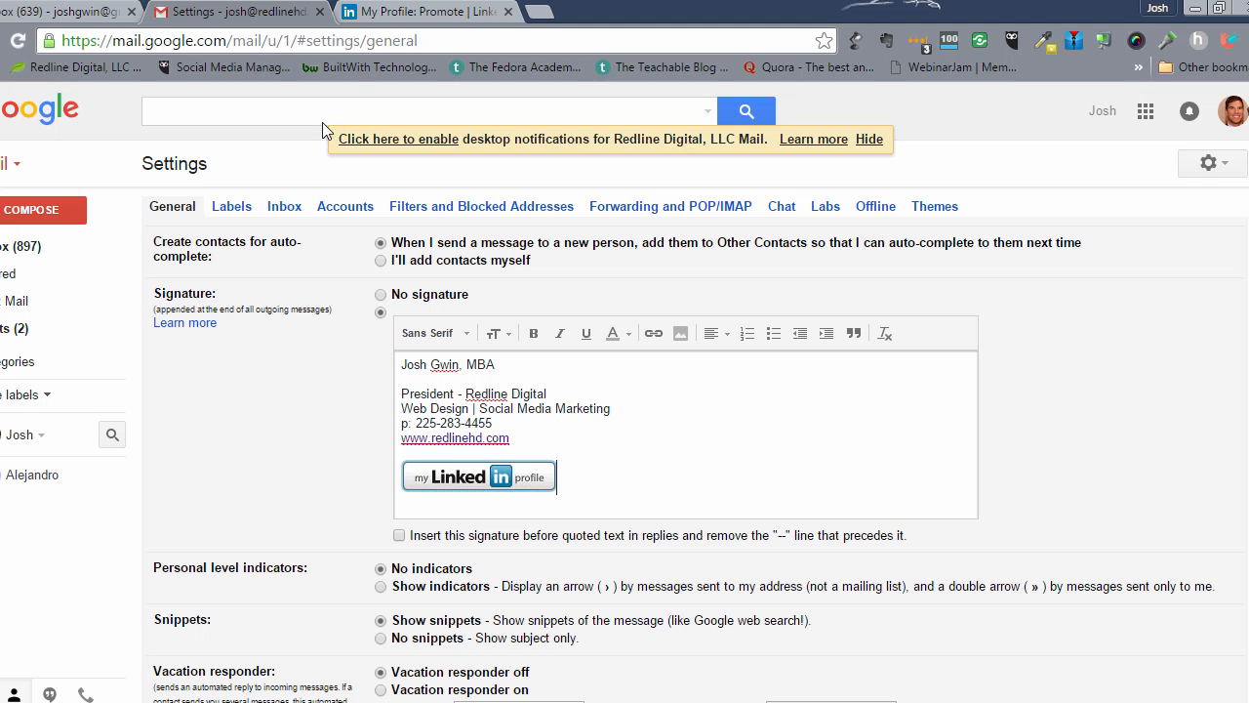
{"action": "mouse_move", "coordinate": [418, 12]}
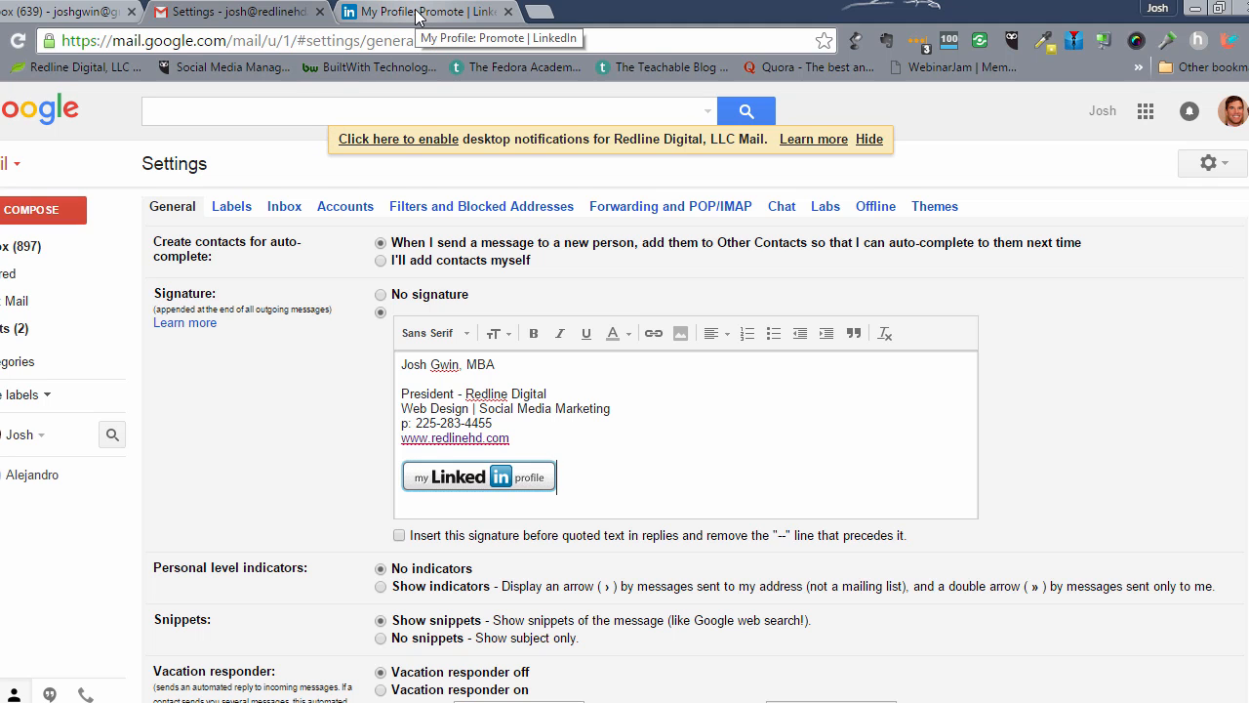
Copy the public profile URL from the LinkedIn tab and return to the Gmail signature settings.
{"action": "left_click", "coordinate": [420, 12]}
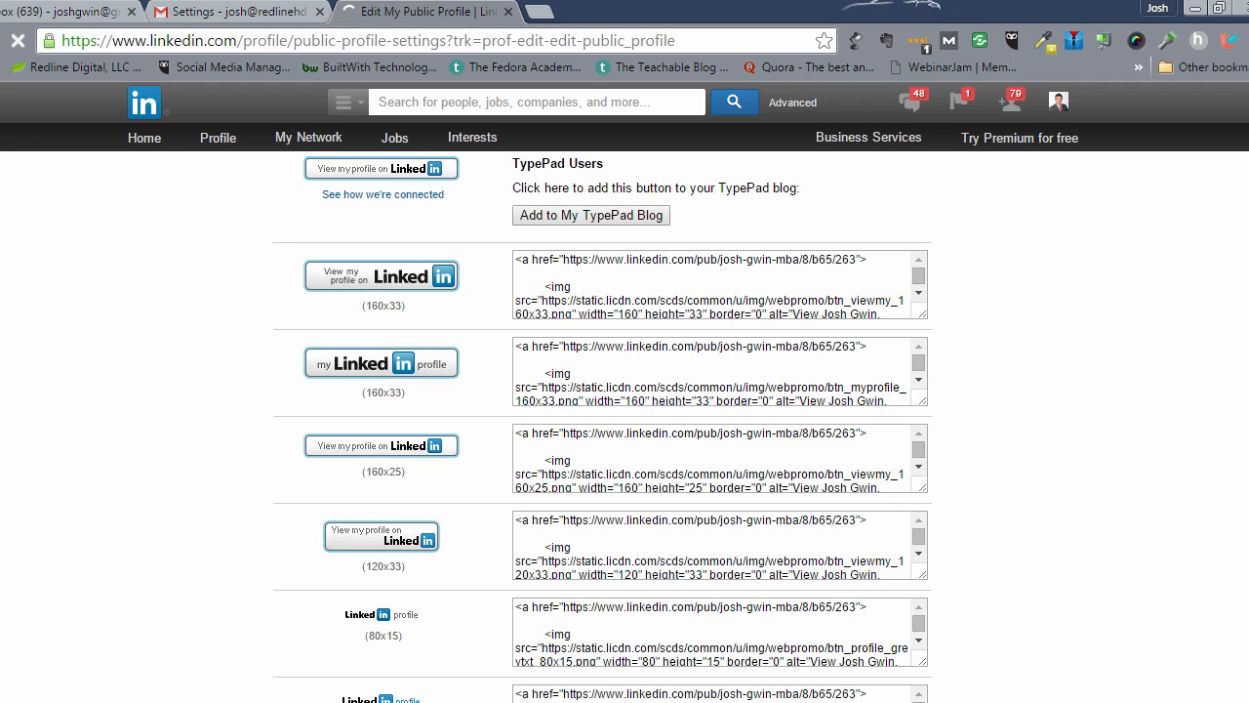
{"action": "mouse_move", "coordinate": [250, 324]}
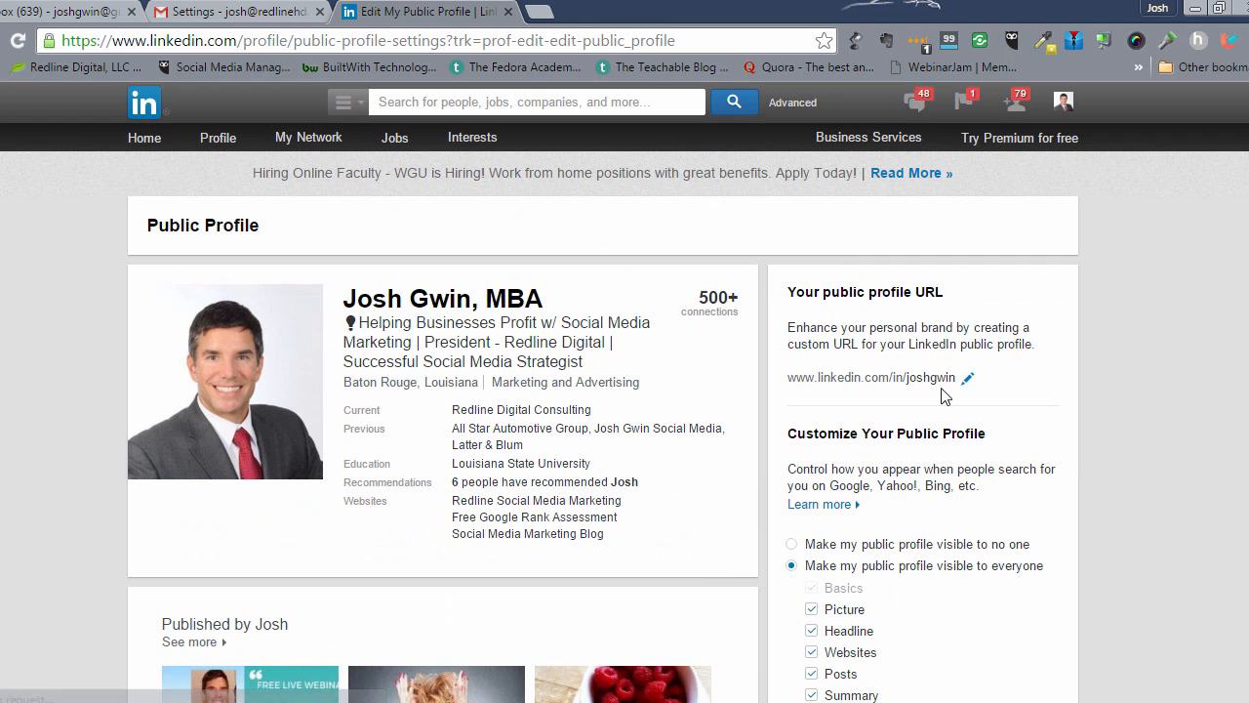
{"action": "double_click", "coordinate": [869, 376]}
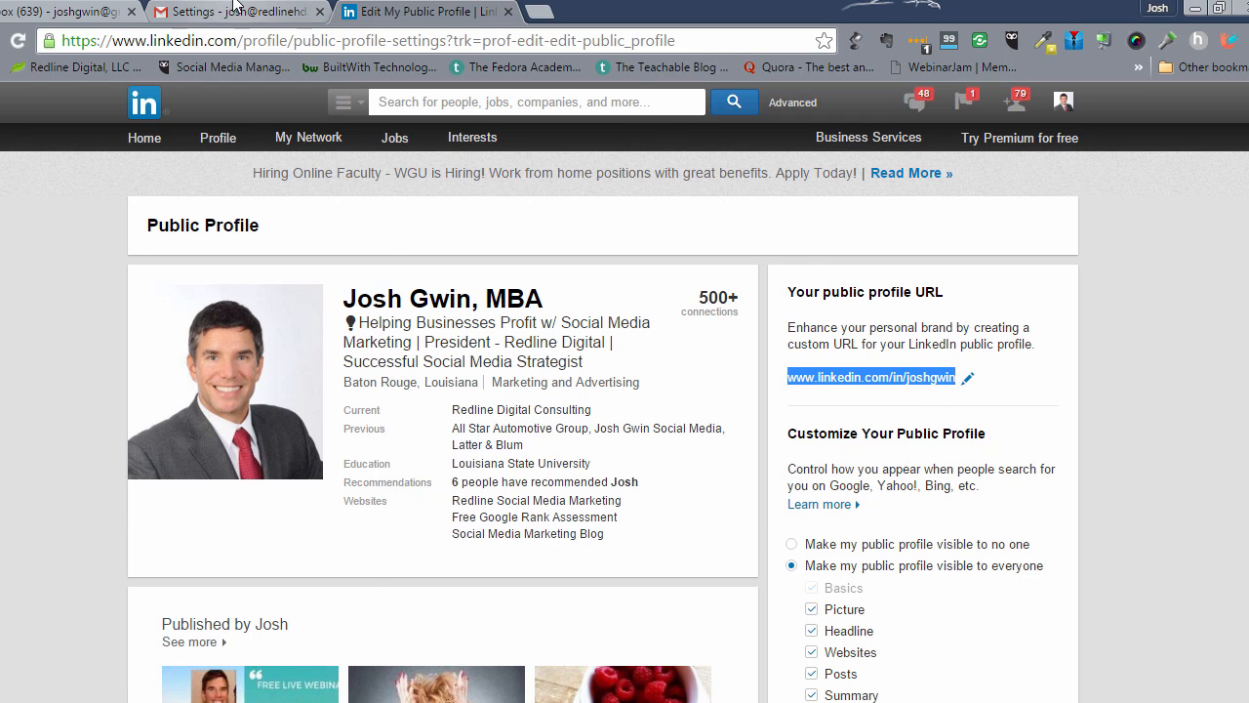
{"action": "left_click", "coordinate": [234, 11]}
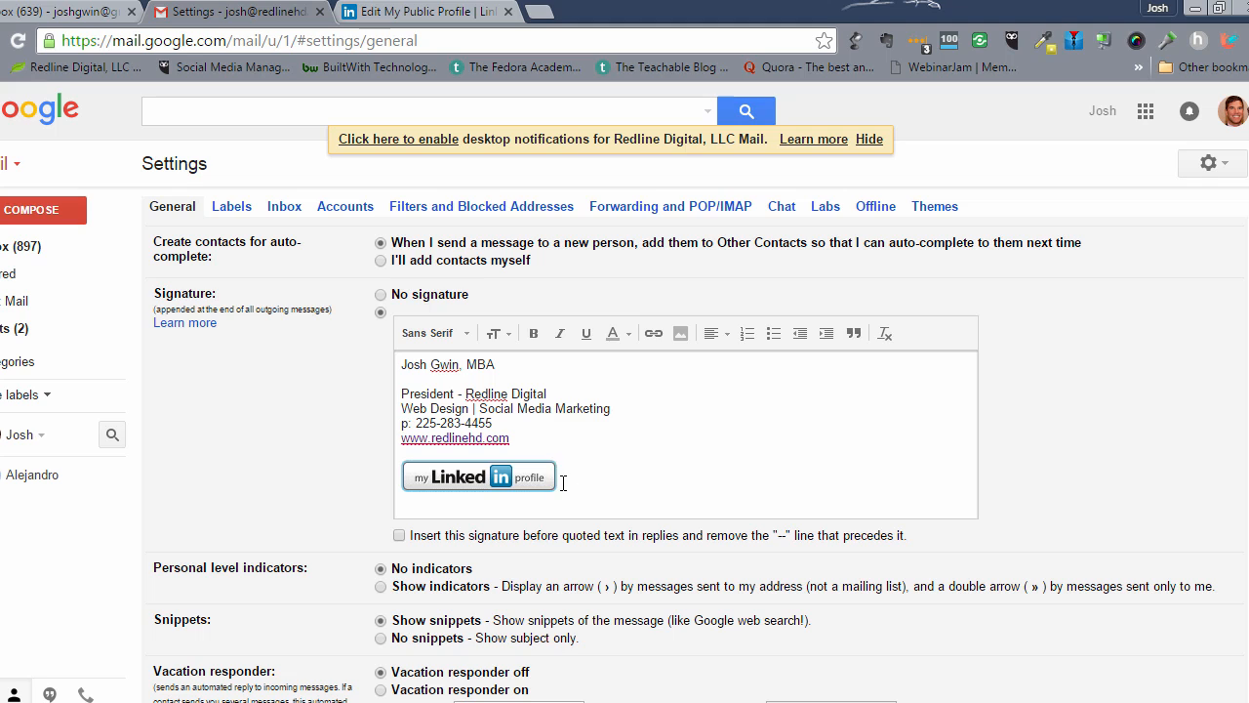
Link the signature badge image to linkedin.com/in/joshgwin via the Edit Link dialog.
{"action": "left_click", "coordinate": [478, 476]}
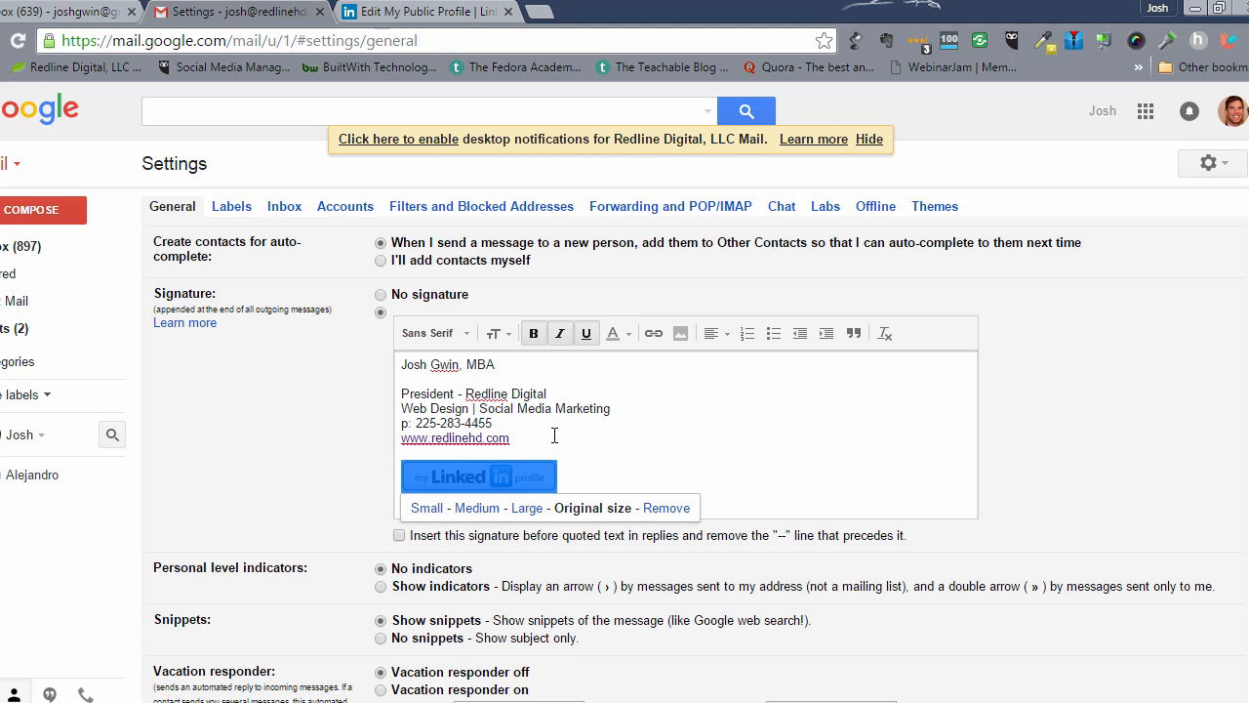
{"action": "mouse_move", "coordinate": [652, 332]}
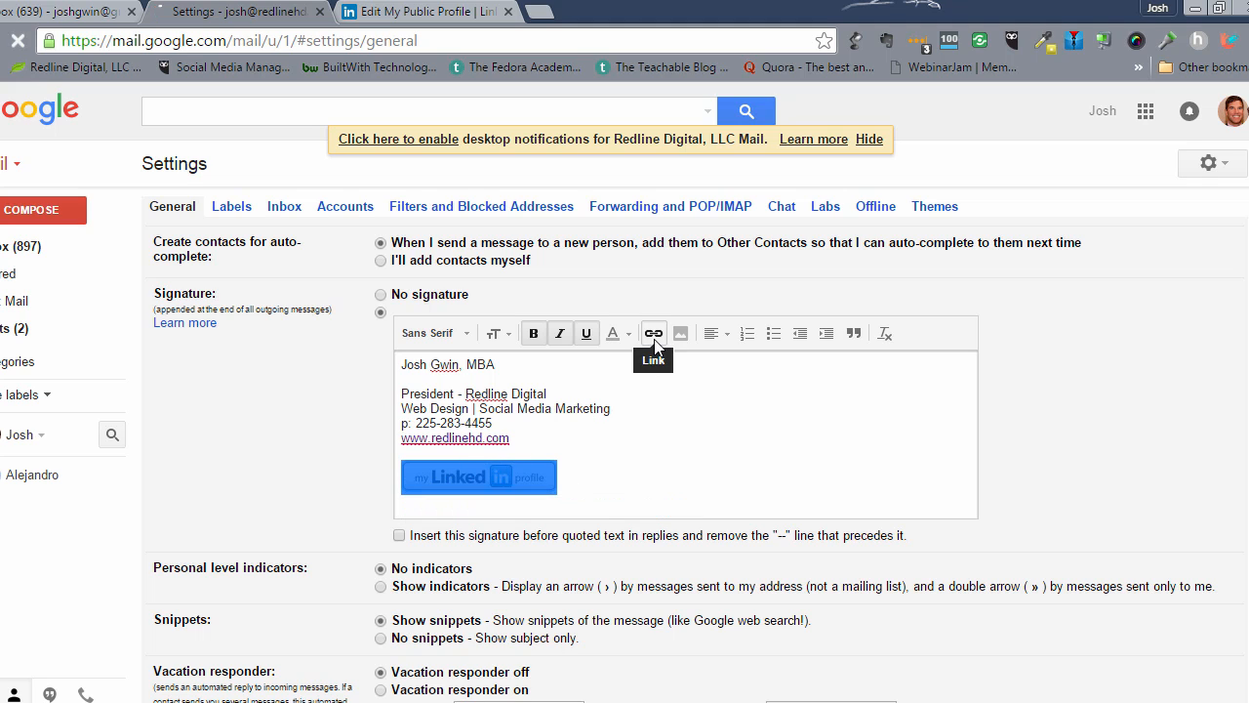
{"action": "left_click", "coordinate": [652, 332]}
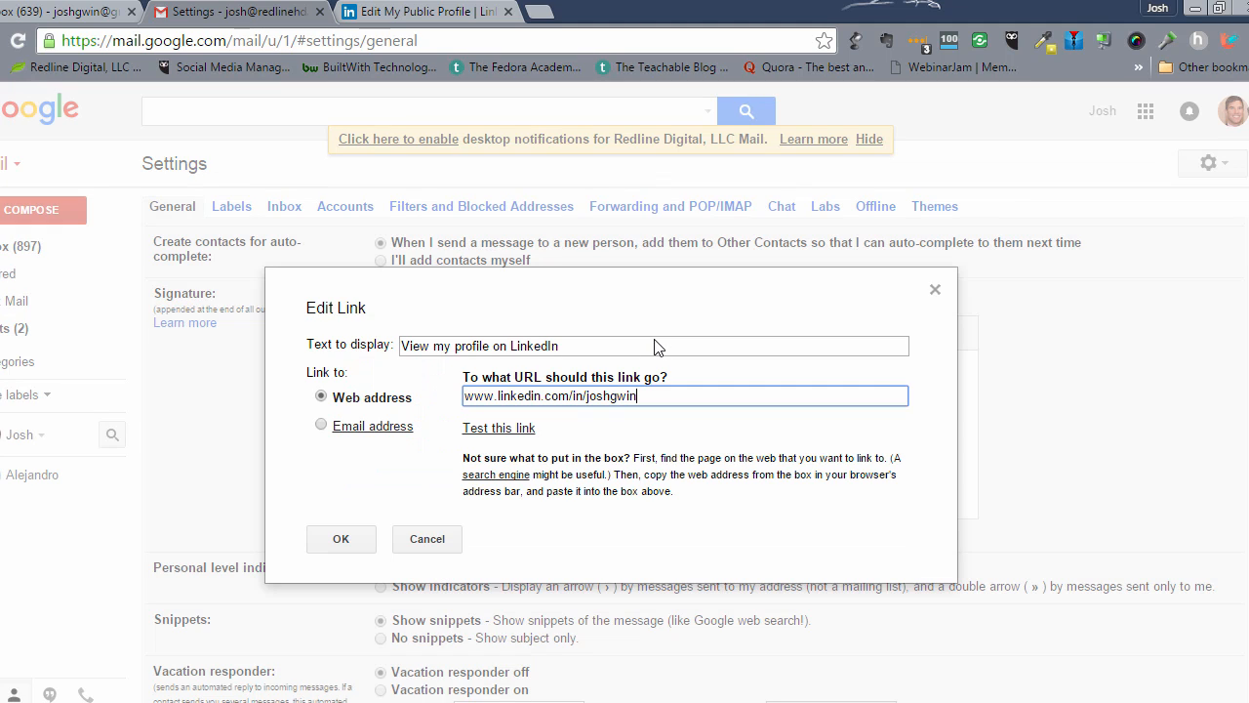
{"action": "left_click", "coordinate": [340, 538]}
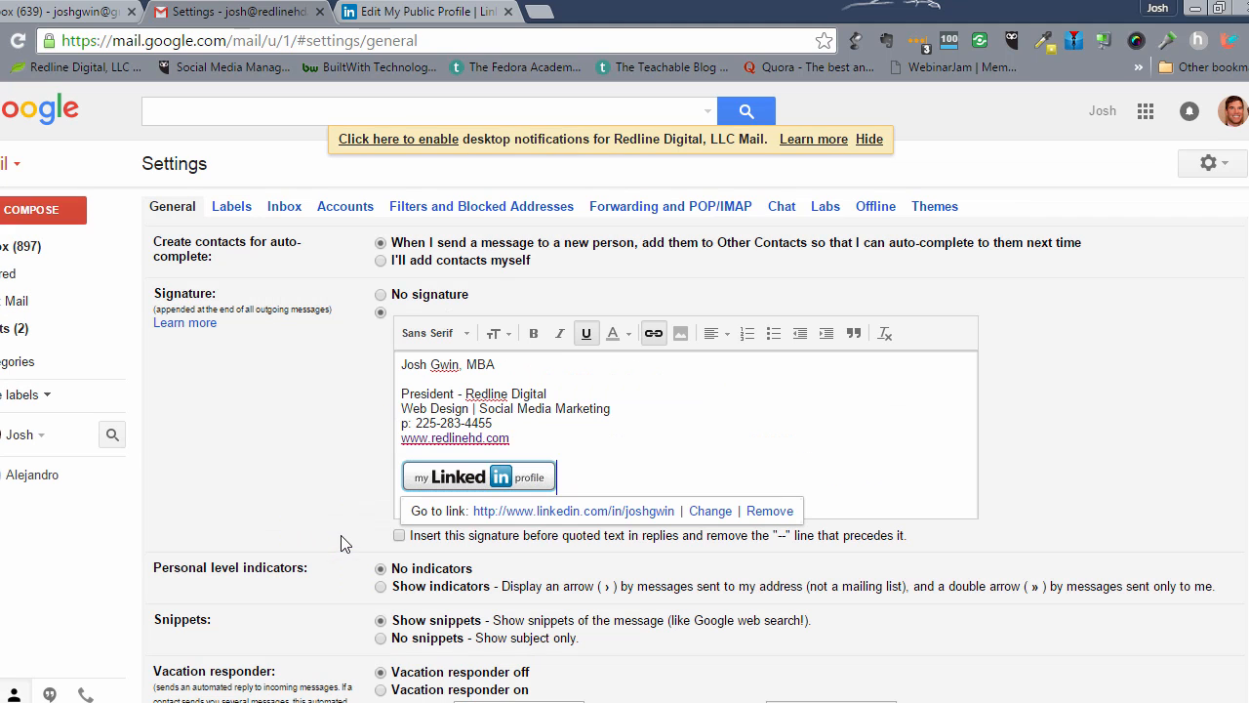
{"action": "mouse_move", "coordinate": [1175, 465]}
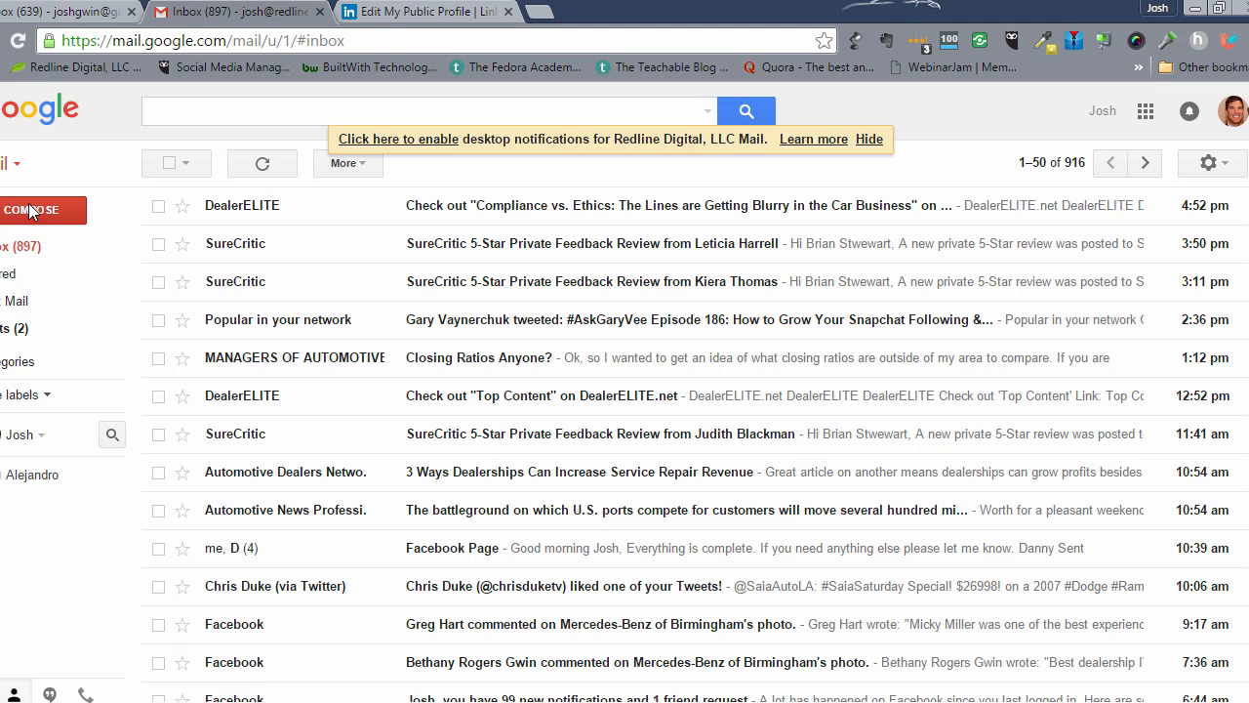
Compose a new message to confirm the badge signature, then enter joshgwin.com in a new tab.
{"action": "left_click", "coordinate": [31, 211]}
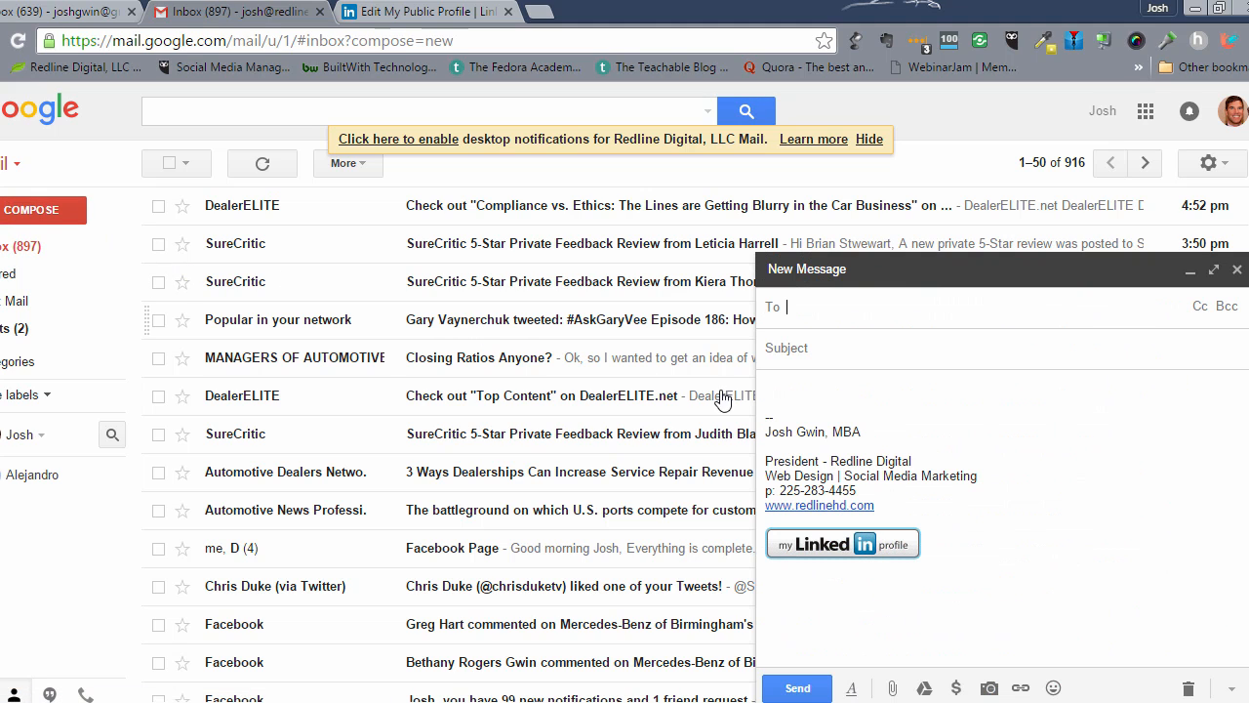
{"action": "mouse_move", "coordinate": [829, 551]}
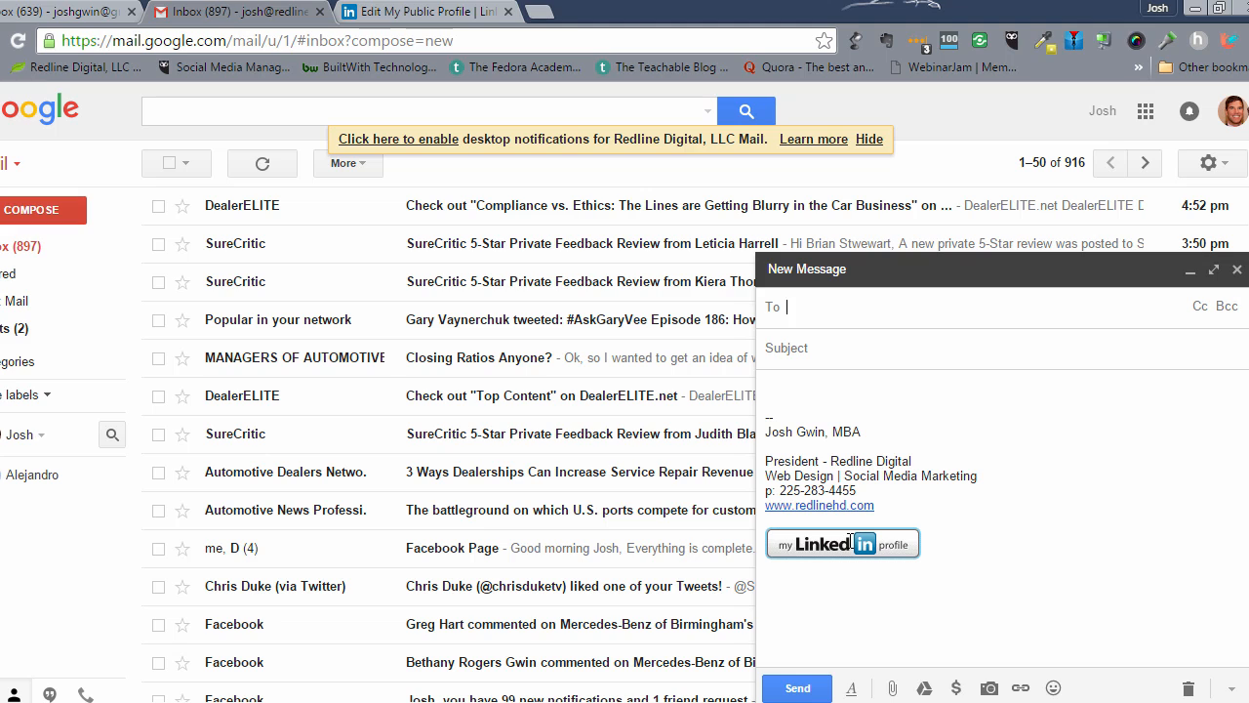
{"action": "mouse_move", "coordinate": [973, 426]}
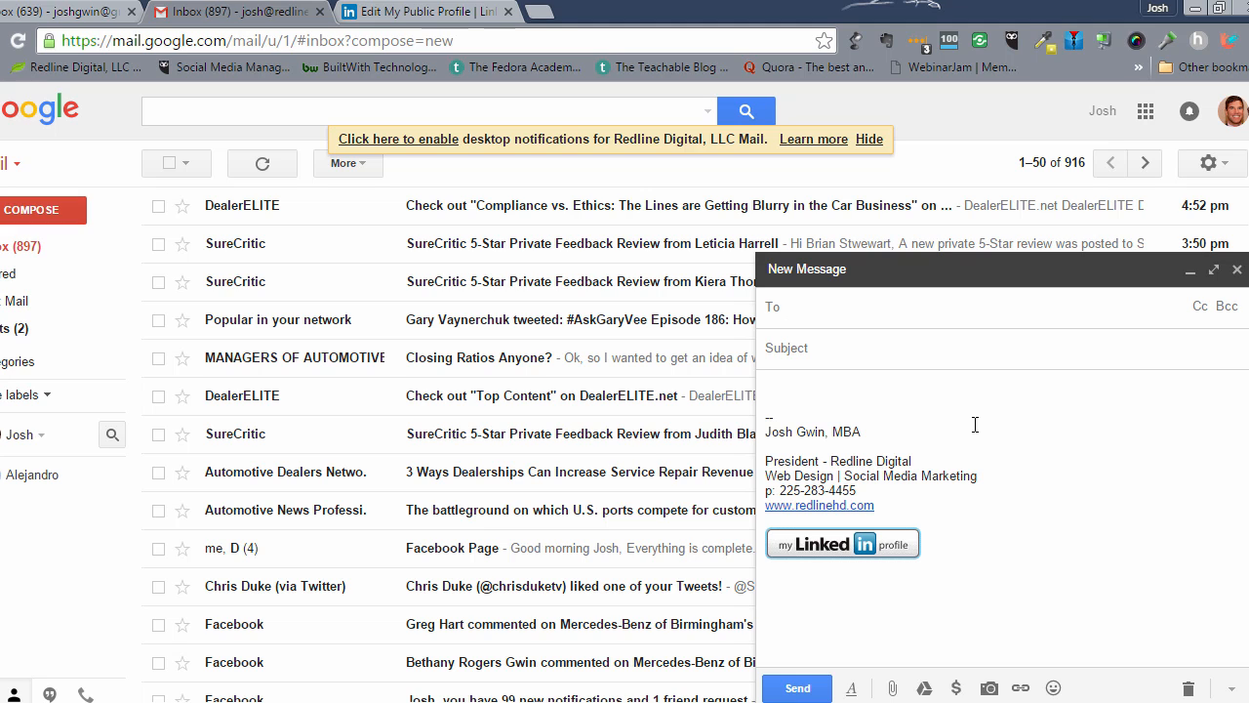
{"action": "type", "text": "joshgwin.com"}
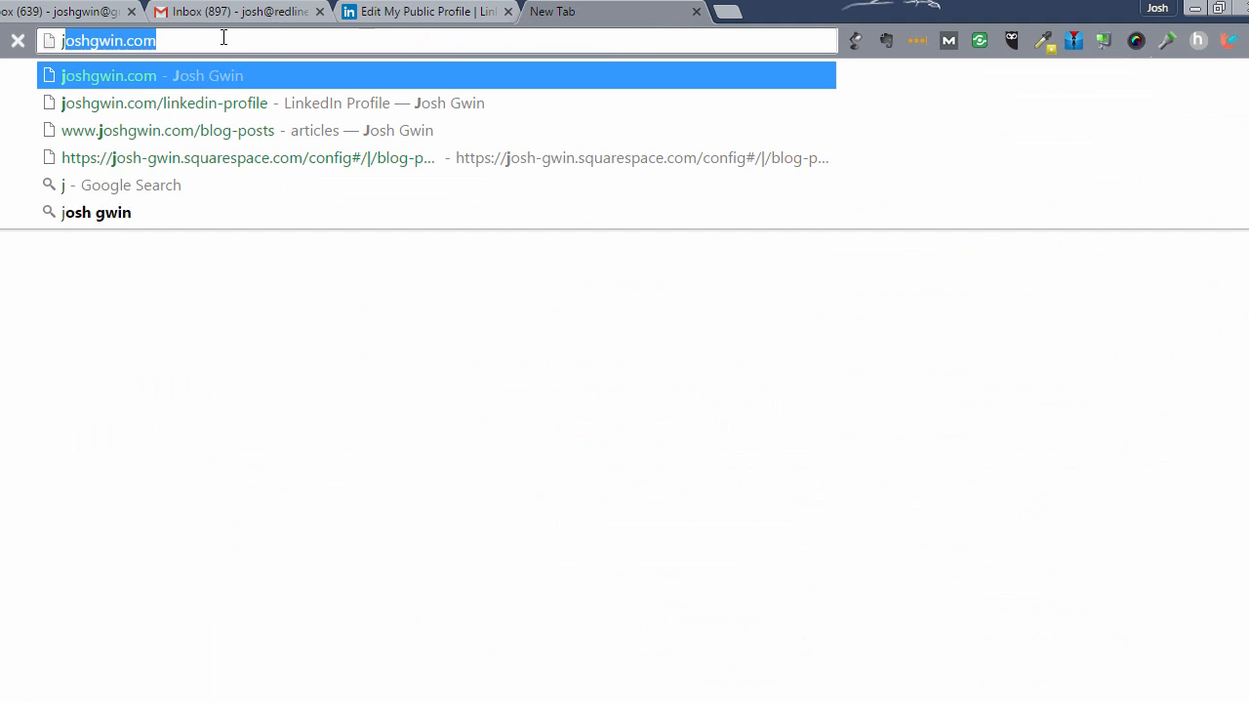
Load the joshgwin.com/linkedin-profile page with the 19-step LinkedIn Profile Checklist.
{"action": "left_click", "coordinate": [164, 101]}
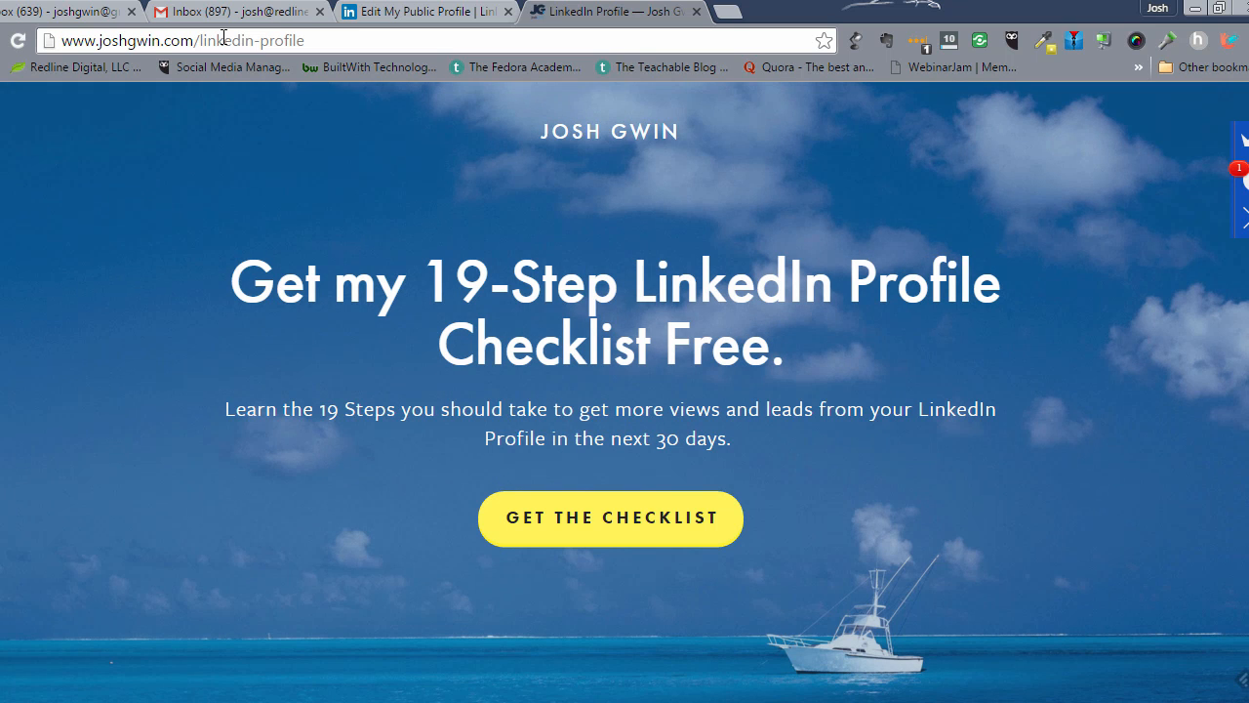
{"action": "mouse_move", "coordinate": [1057, 211]}
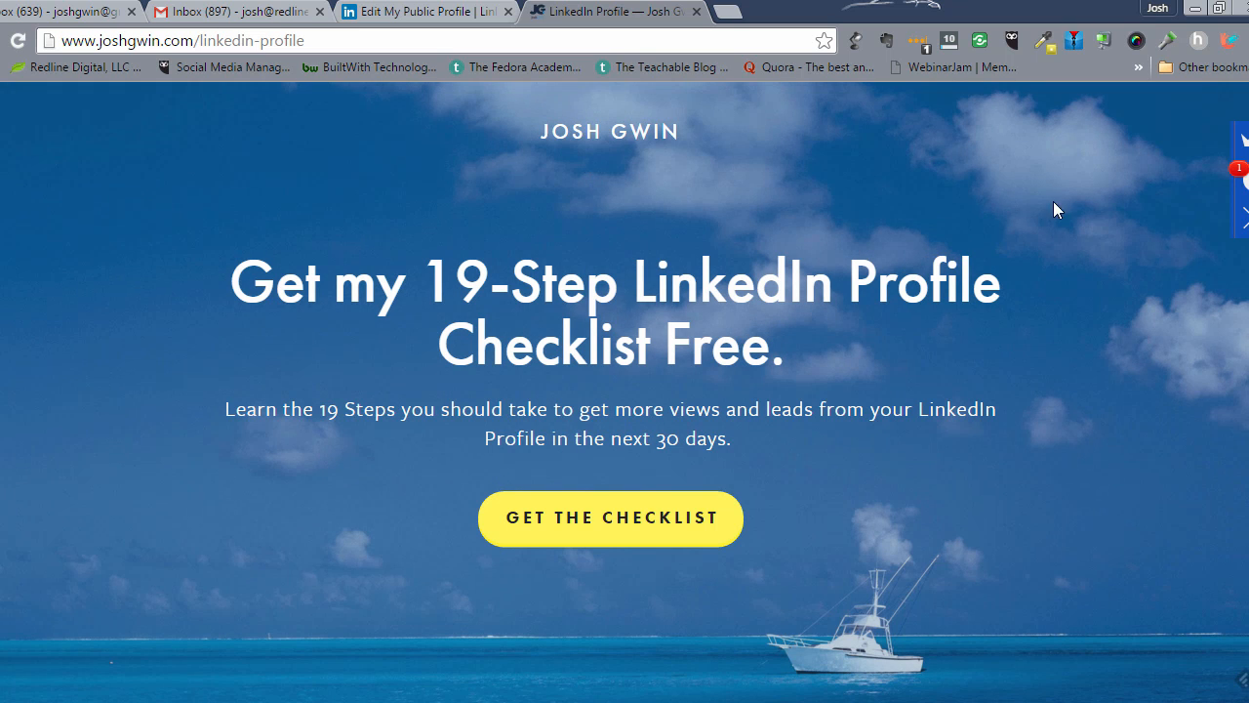
{"action": "mouse_move", "coordinate": [722, 317]}
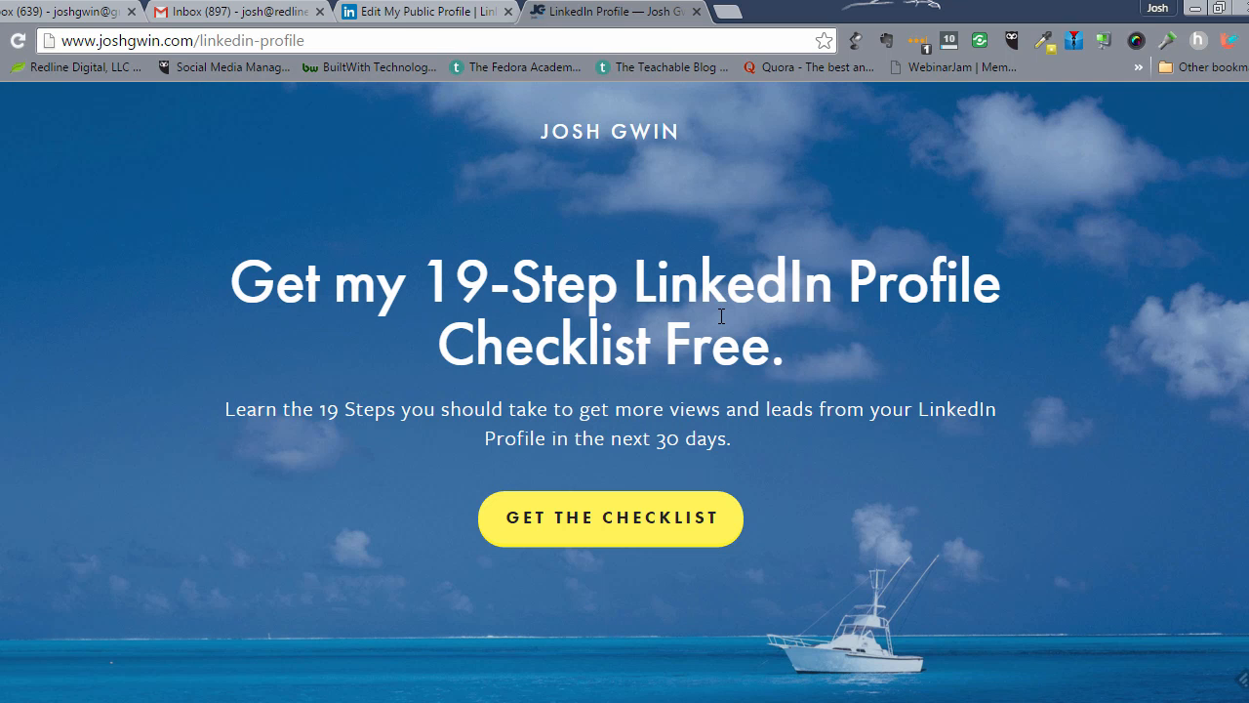
{"action": "mouse_move", "coordinate": [619, 335]}
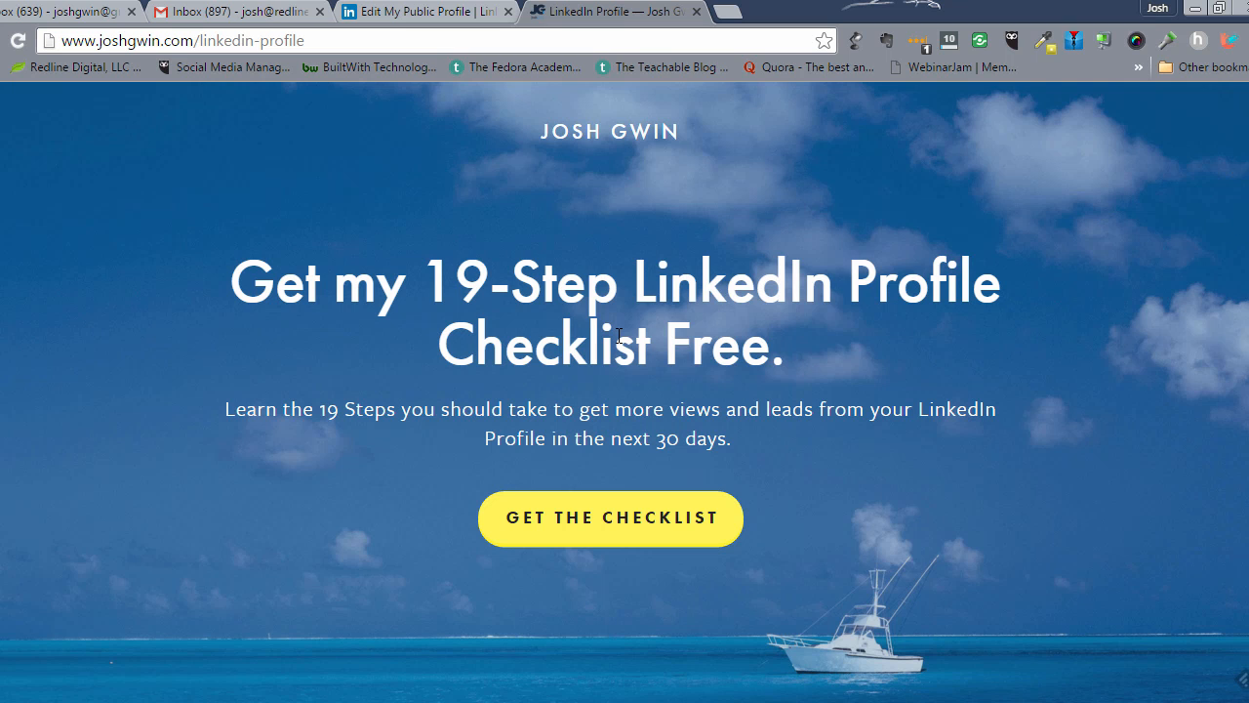